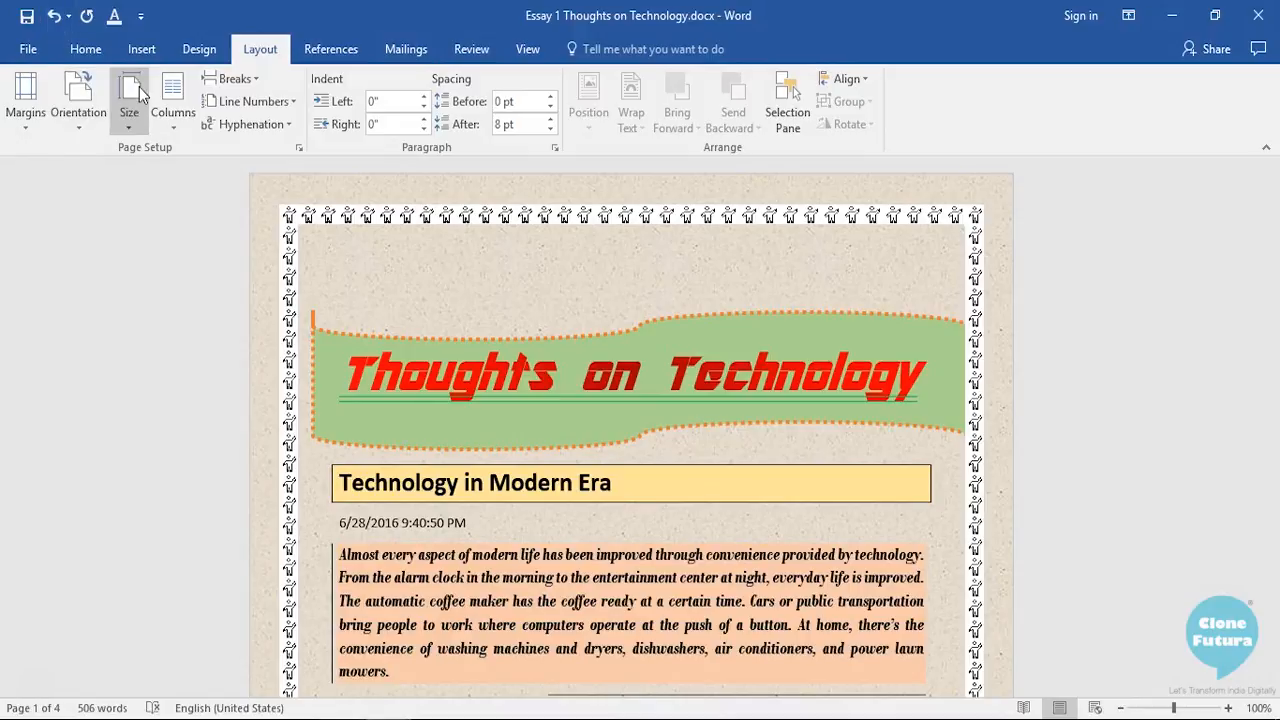
pyautogui.moveTo(138, 100)
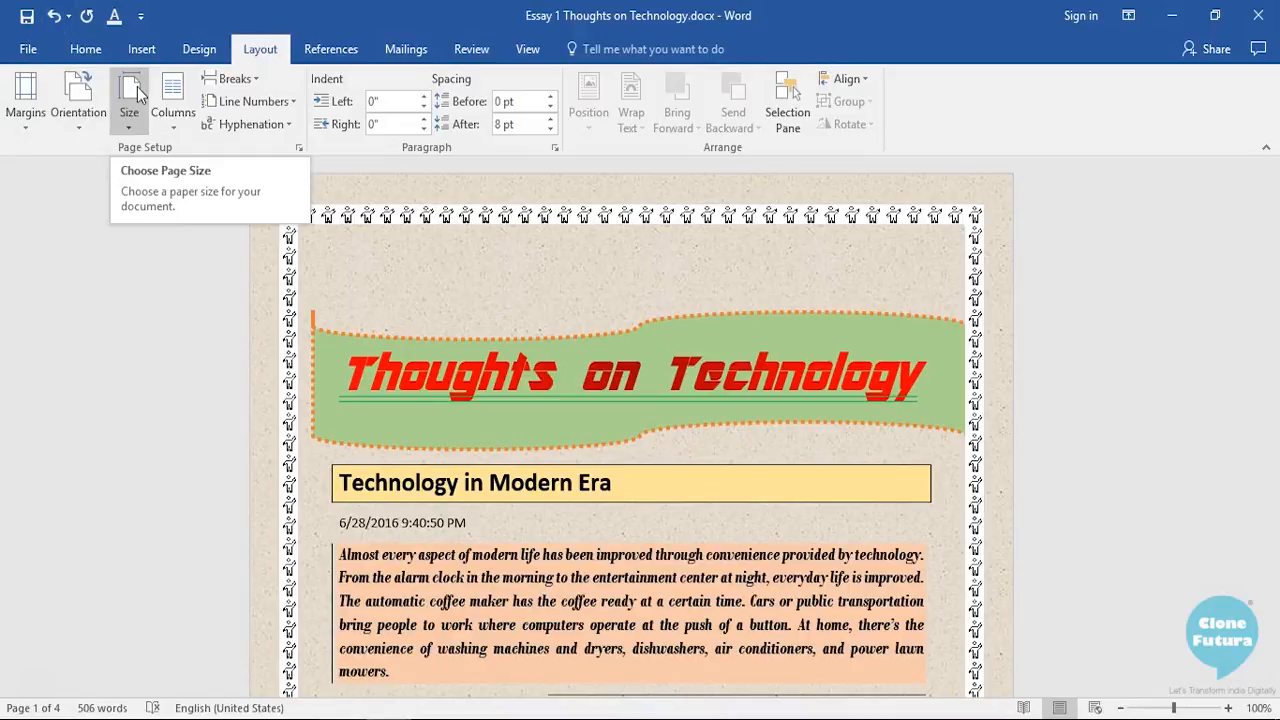
# - Peek at the paper size list and close it without changing anything
pyautogui.click(128, 96)
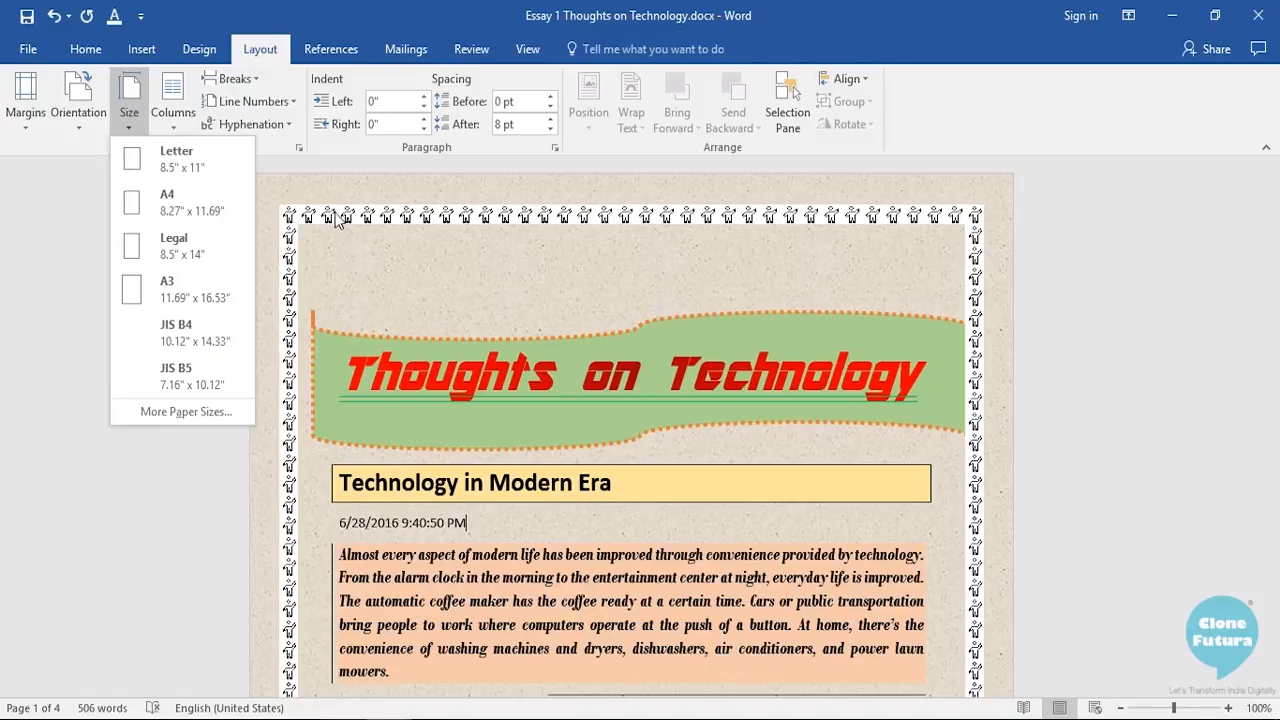
pyautogui.click(128, 96)
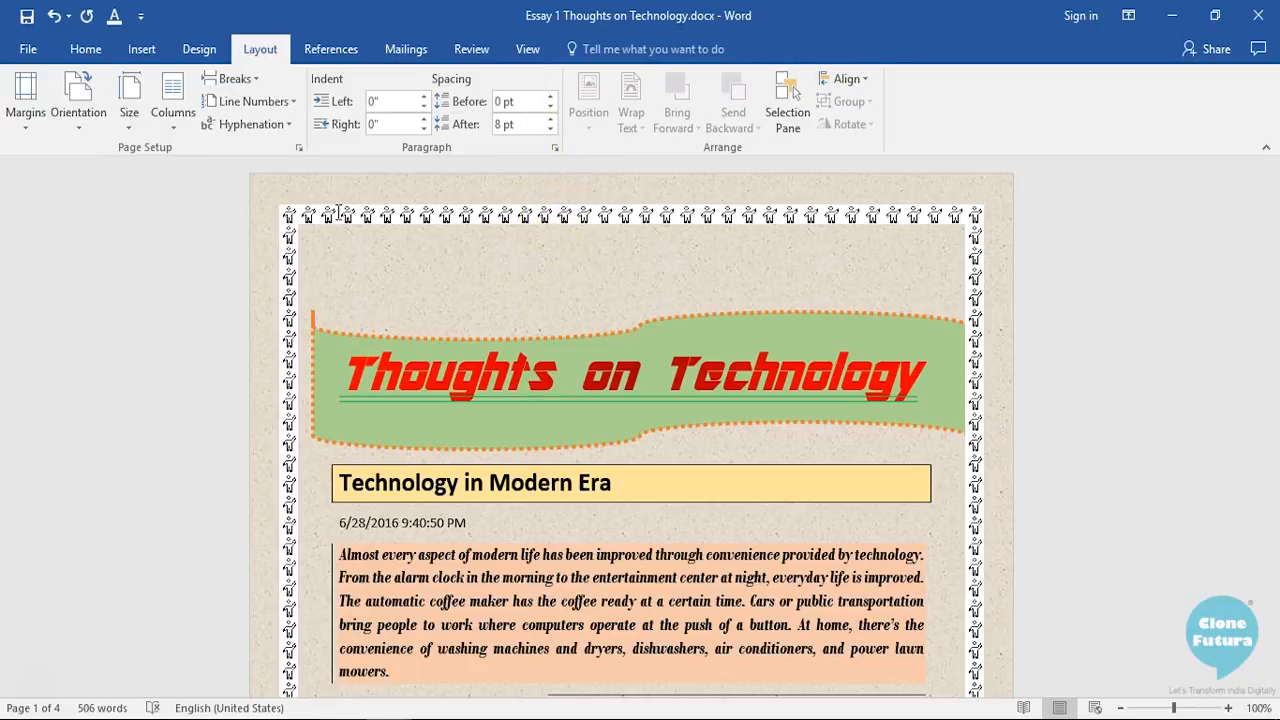
pyautogui.click(472, 524)
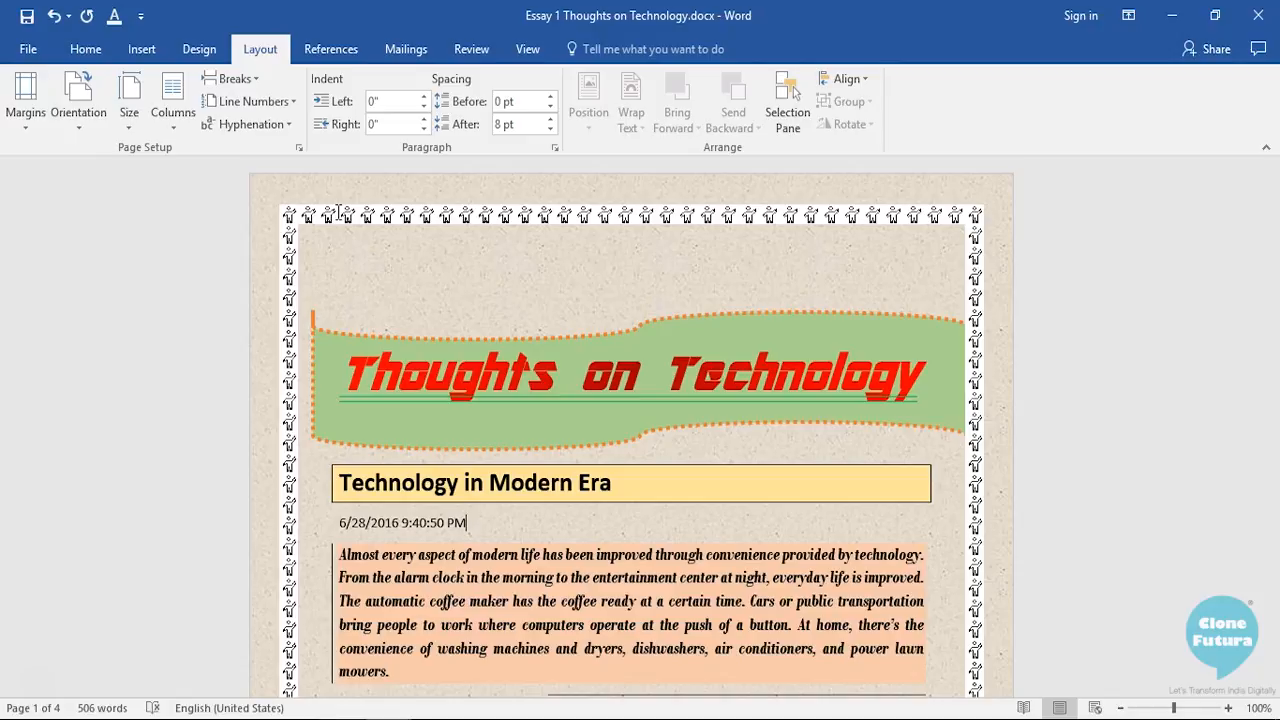
# - Show the View ribbon's document view and zoom options and scroll through the essay
pyautogui.click(528, 48)
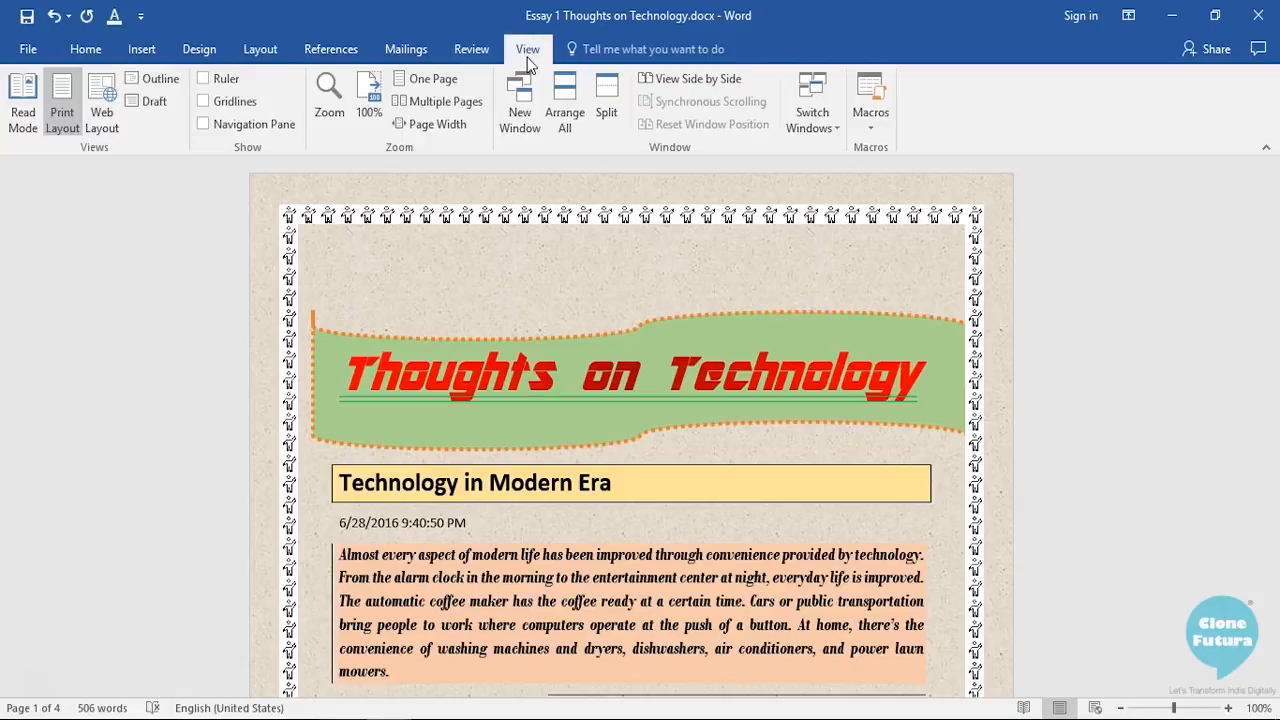
pyautogui.moveTo(134, 104)
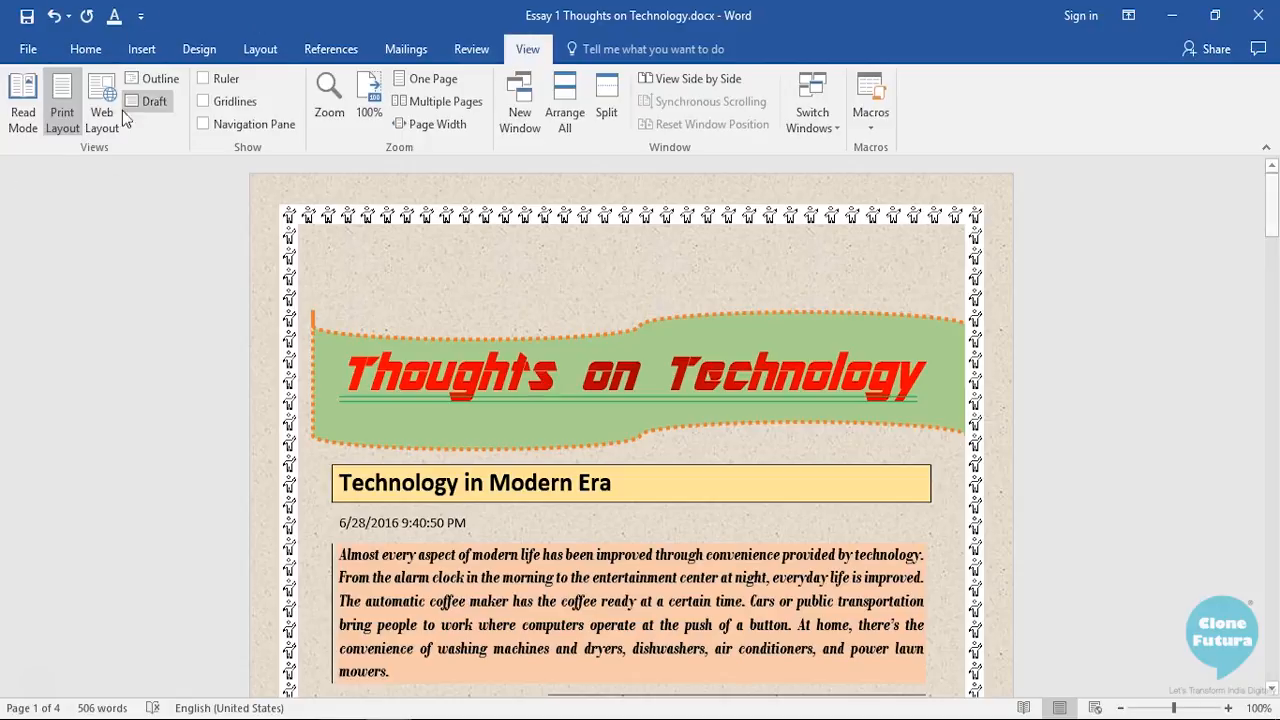
pyautogui.moveTo(144, 148)
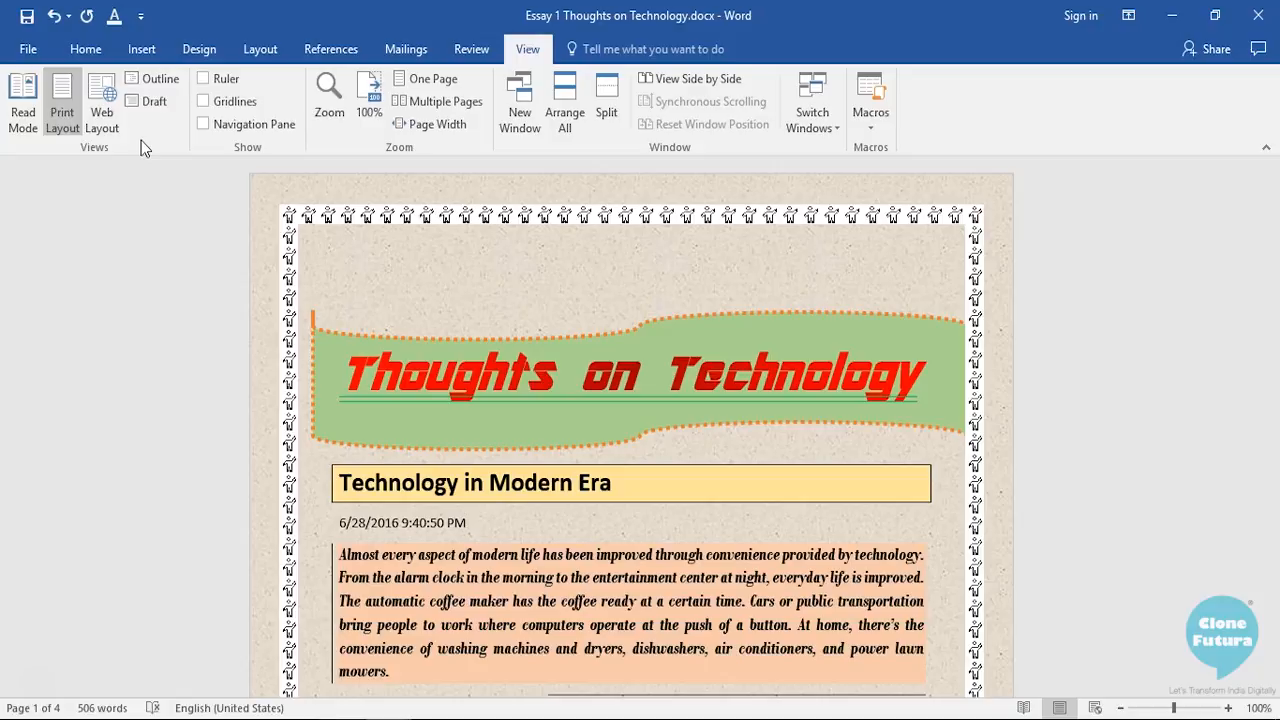
pyautogui.moveTo(62, 100)
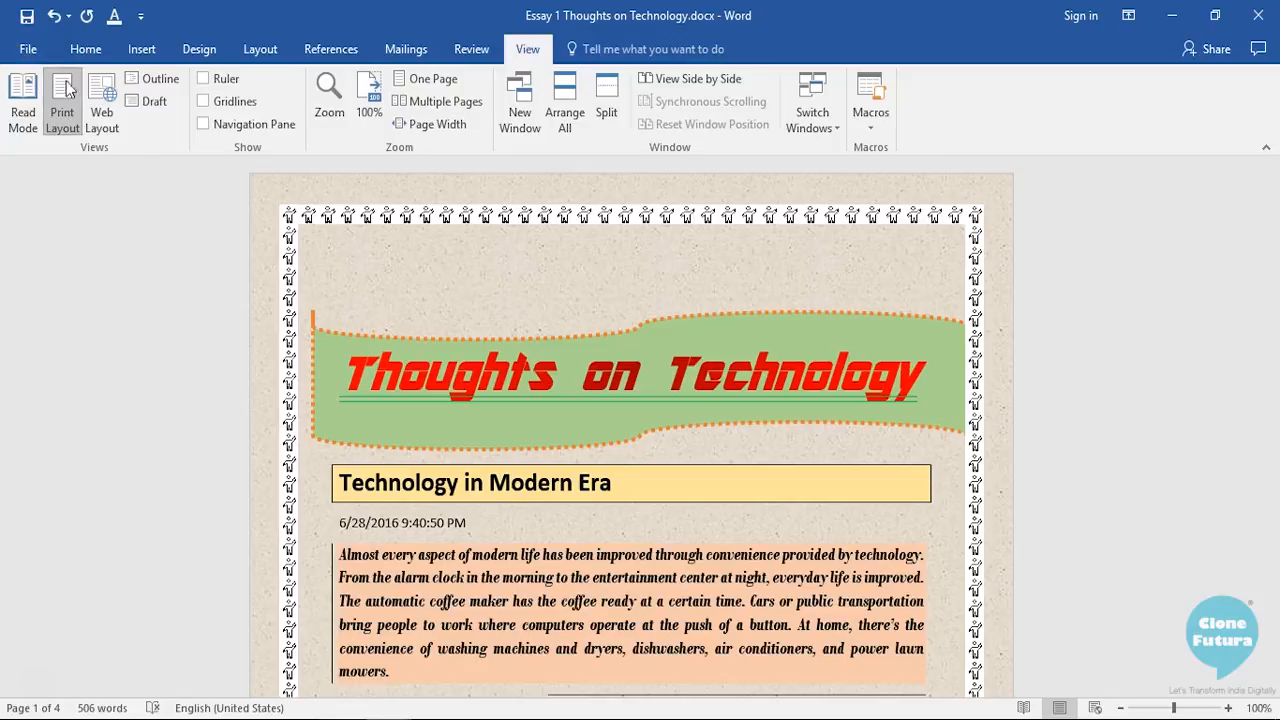
pyautogui.moveTo(64, 92)
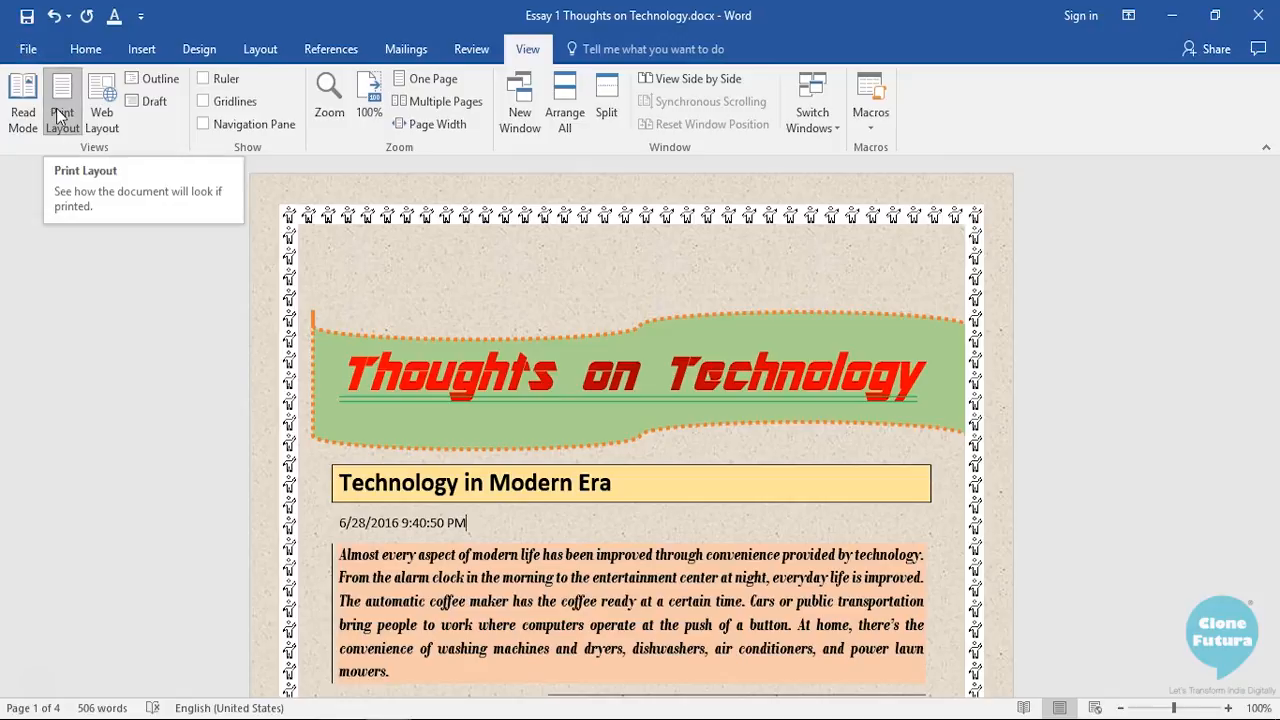
pyautogui.scroll(-3)
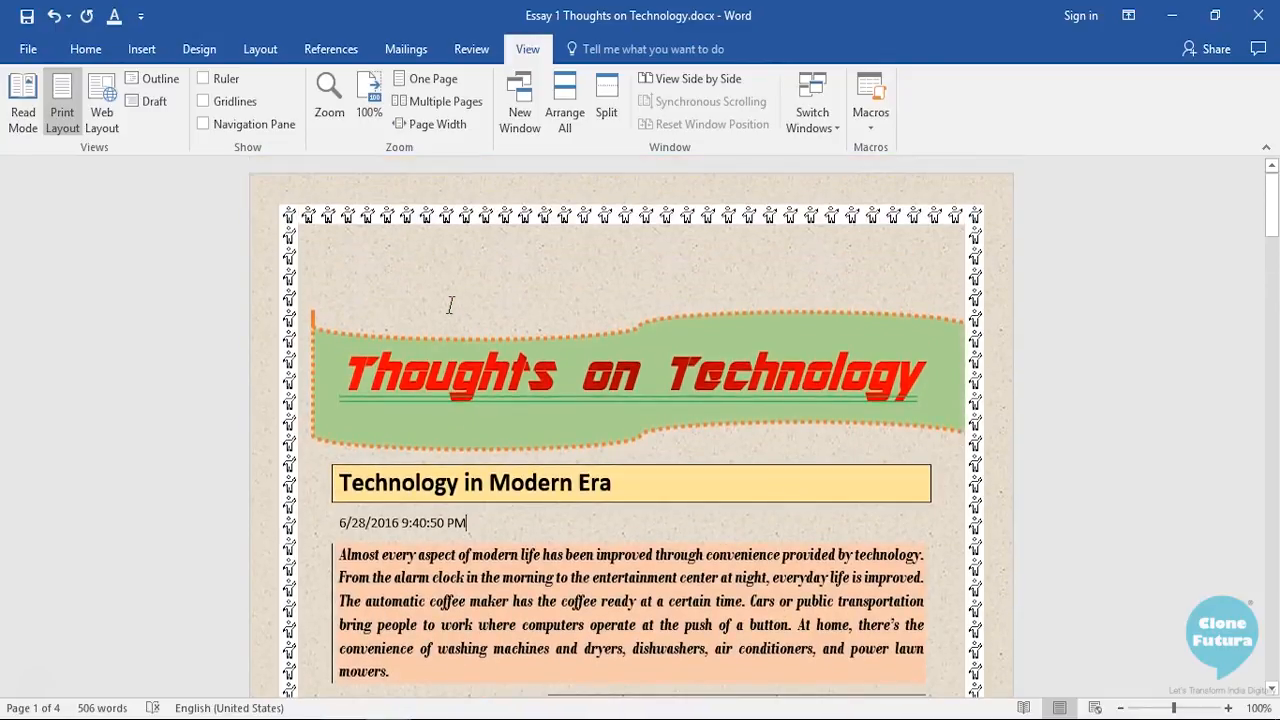
pyautogui.scroll(-3)
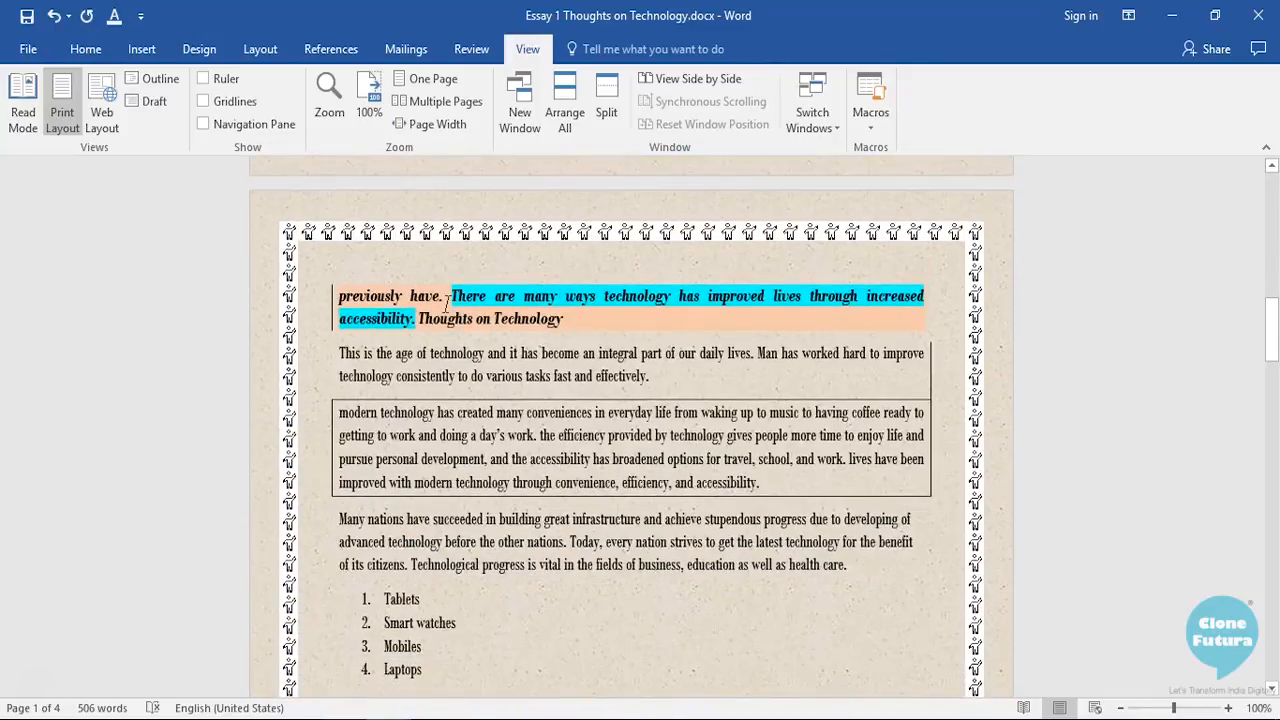
pyautogui.scroll(-3)
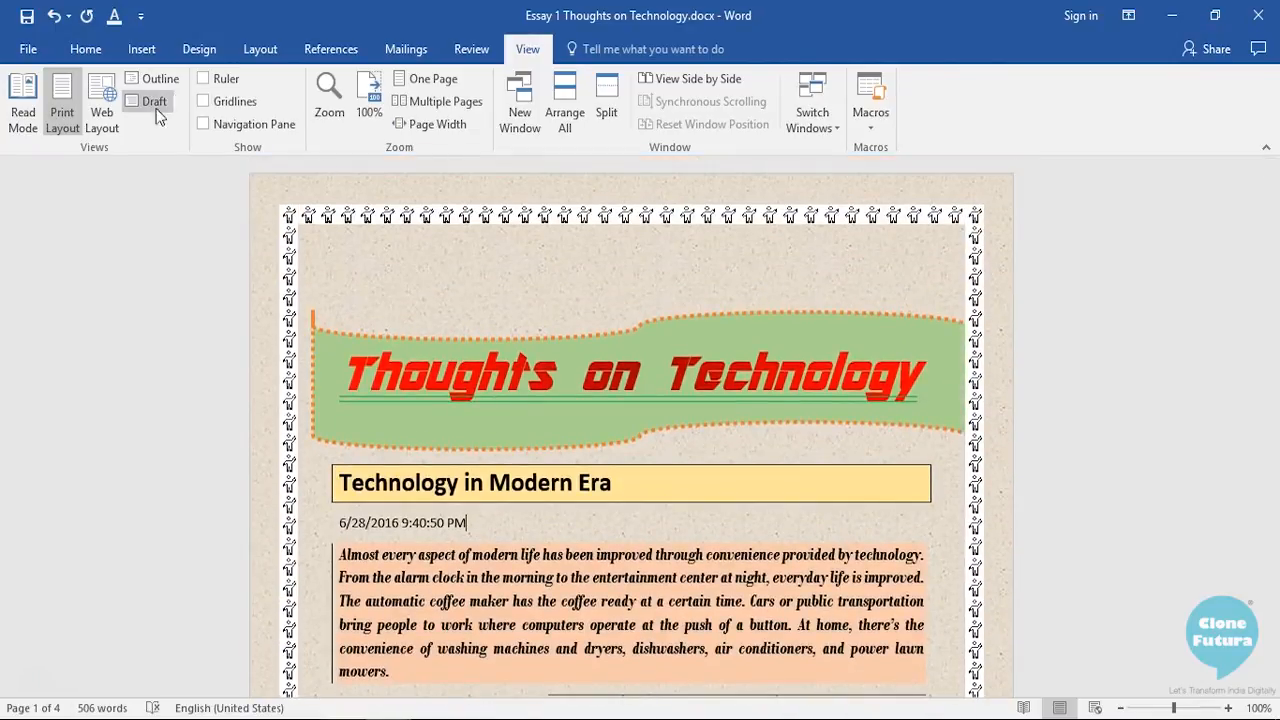
pyautogui.moveTo(18, 120)
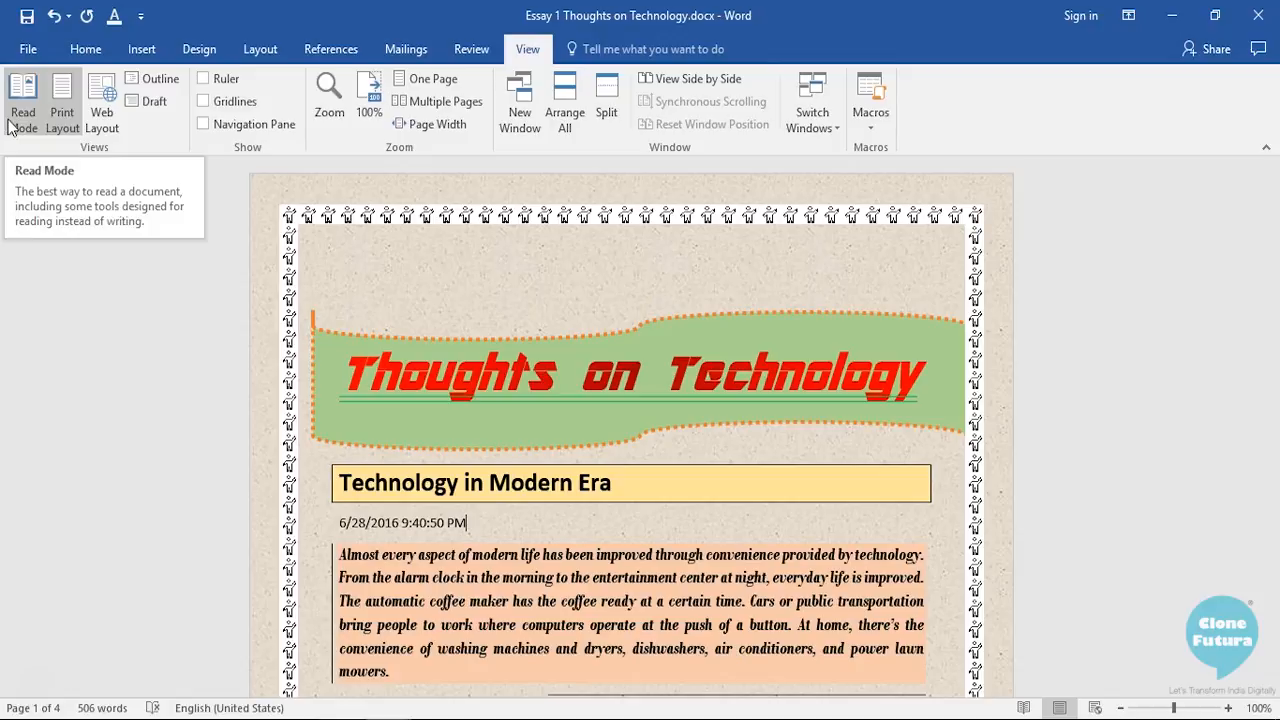
pyautogui.click(24, 90)
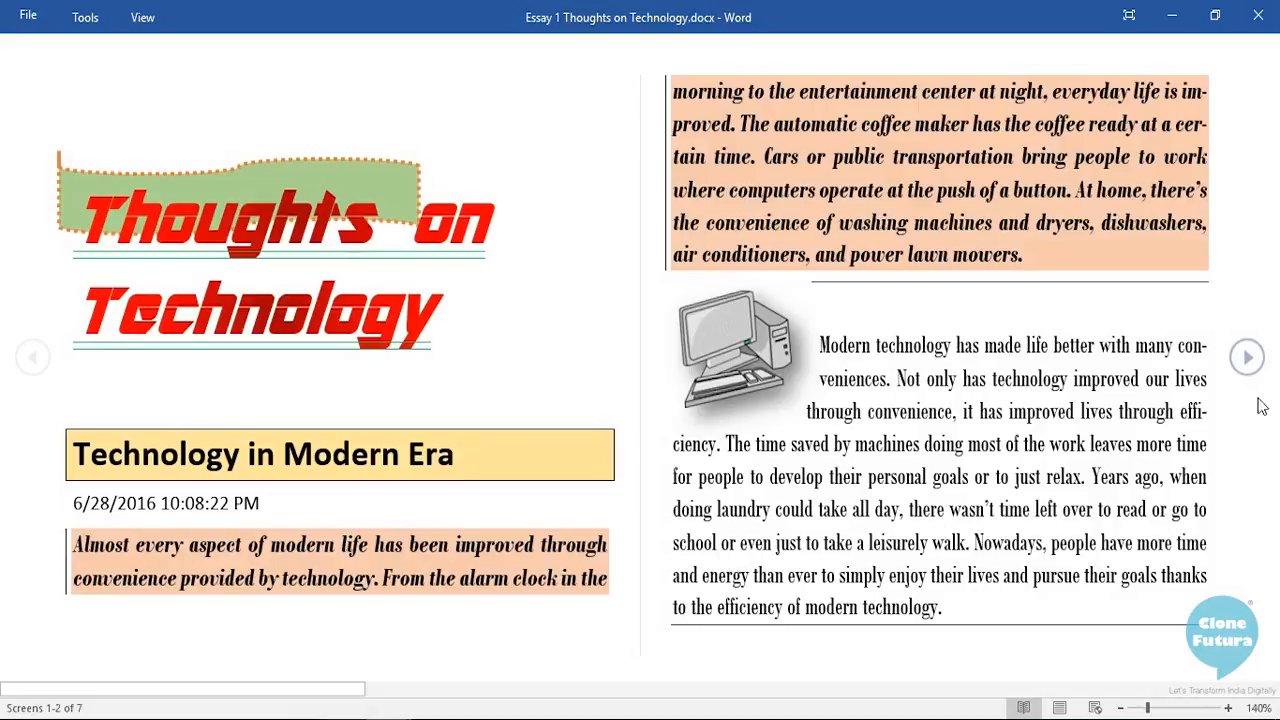
pyautogui.moveTo(1248, 374)
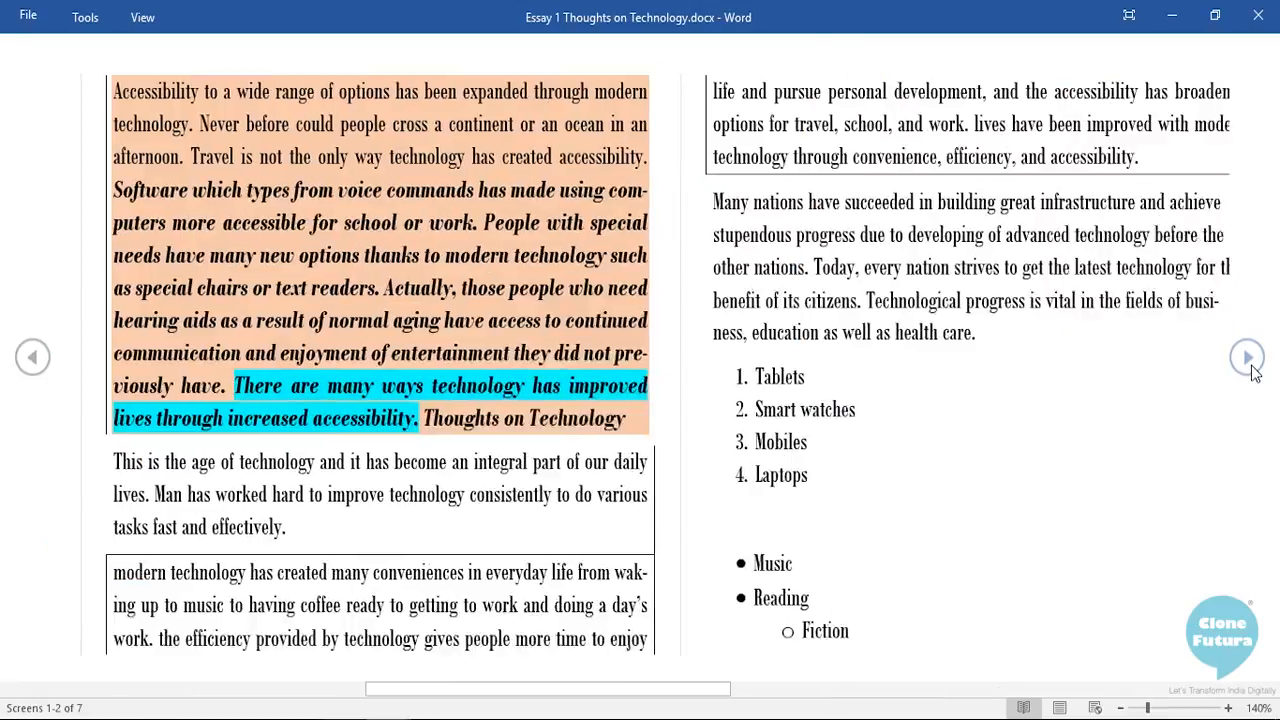
pyautogui.click(1246, 356)
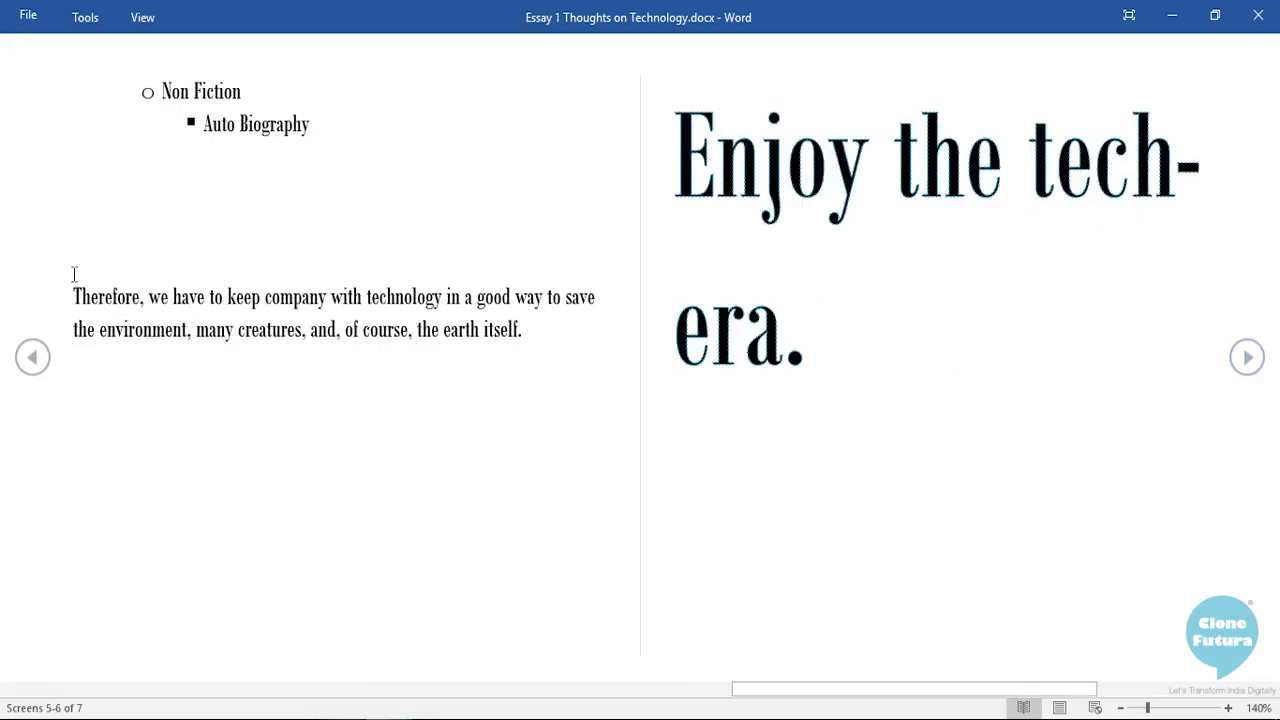
pyautogui.click(32, 356)
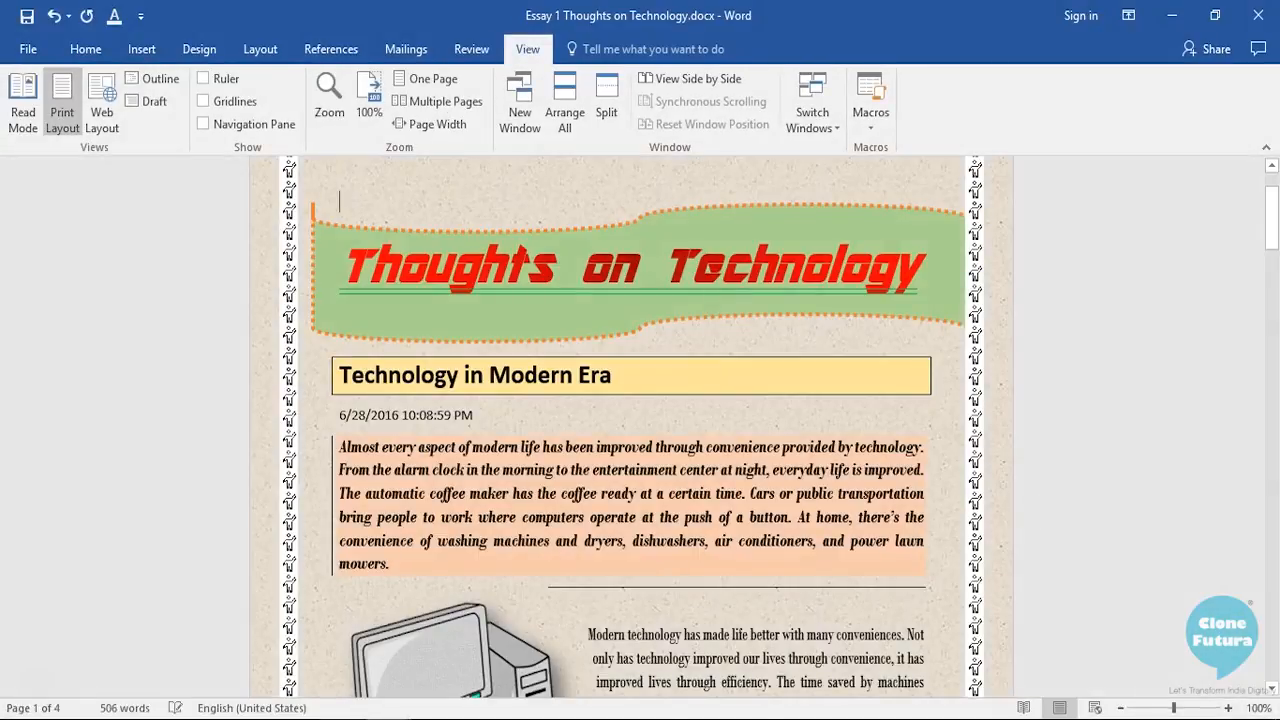
pyautogui.moveTo(100, 96)
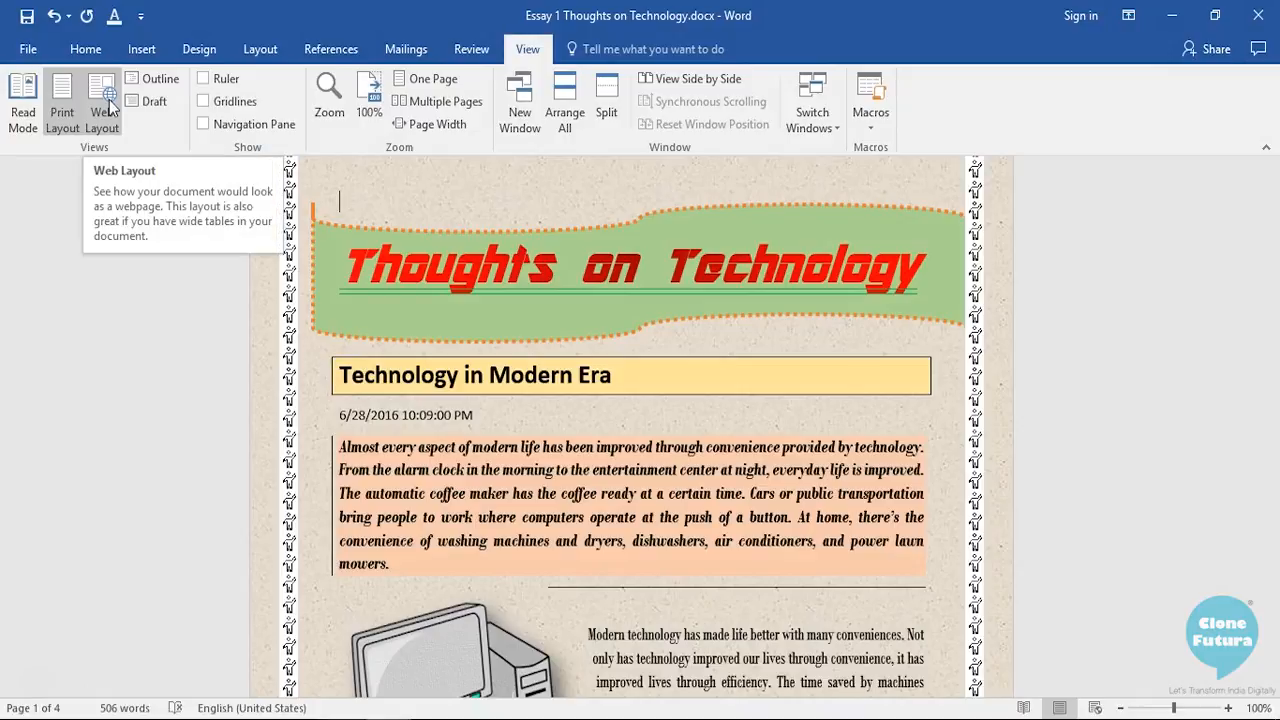
# - Display the essay in Web Layout, text spanning the full window width
pyautogui.click(100, 96)
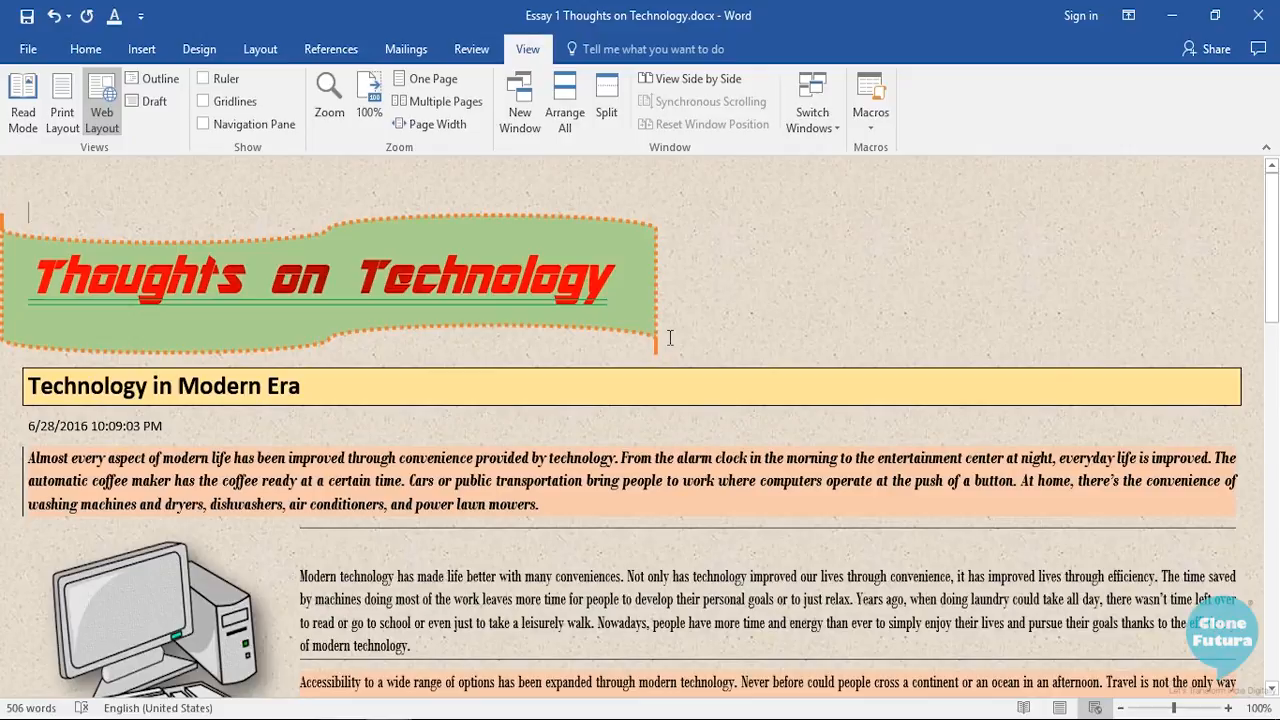
pyautogui.moveTo(564, 178)
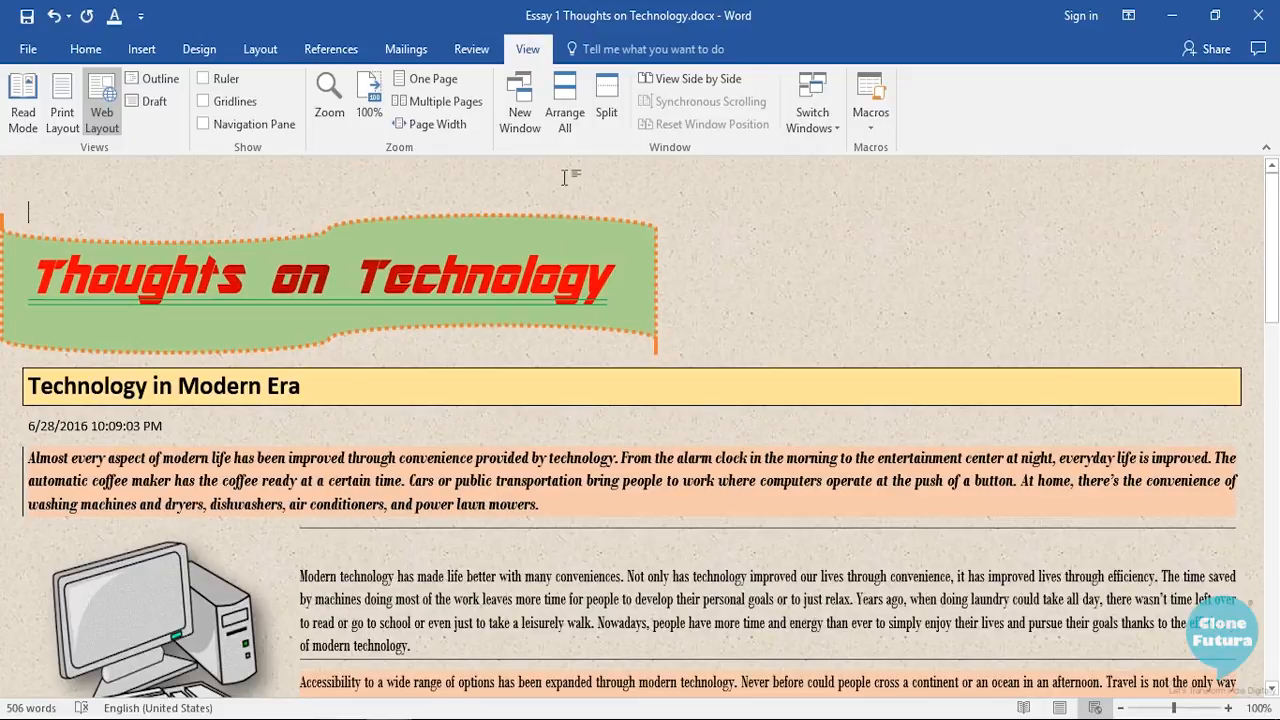
pyautogui.moveTo(624, 342)
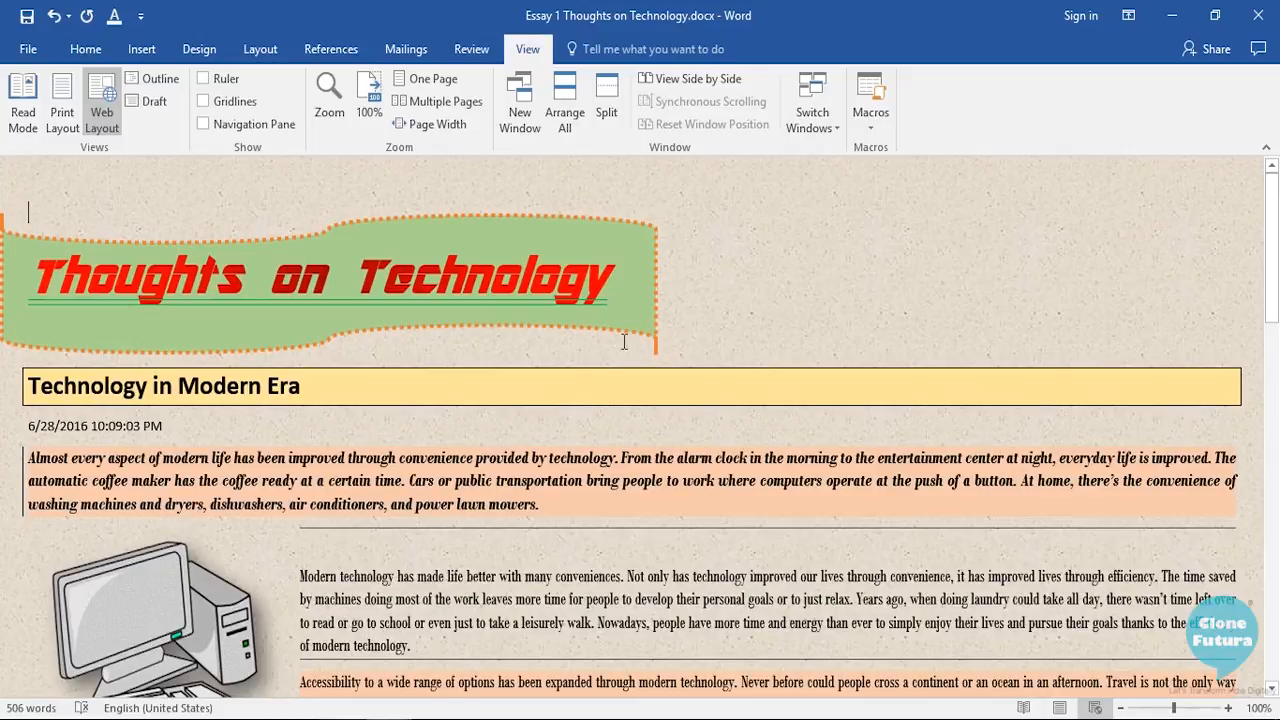
pyautogui.moveTo(160, 80)
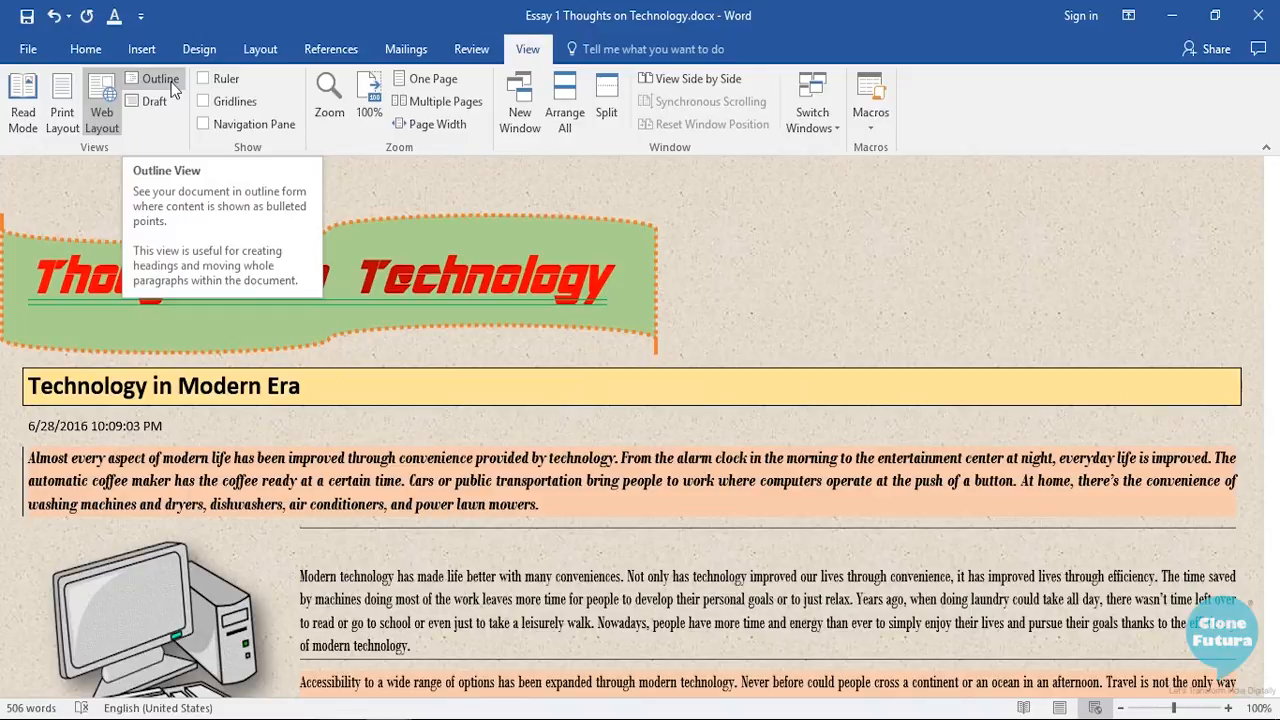
# - Switch the essay to Outline view and scroll through its bulleted paragraphs
pyautogui.click(160, 78)
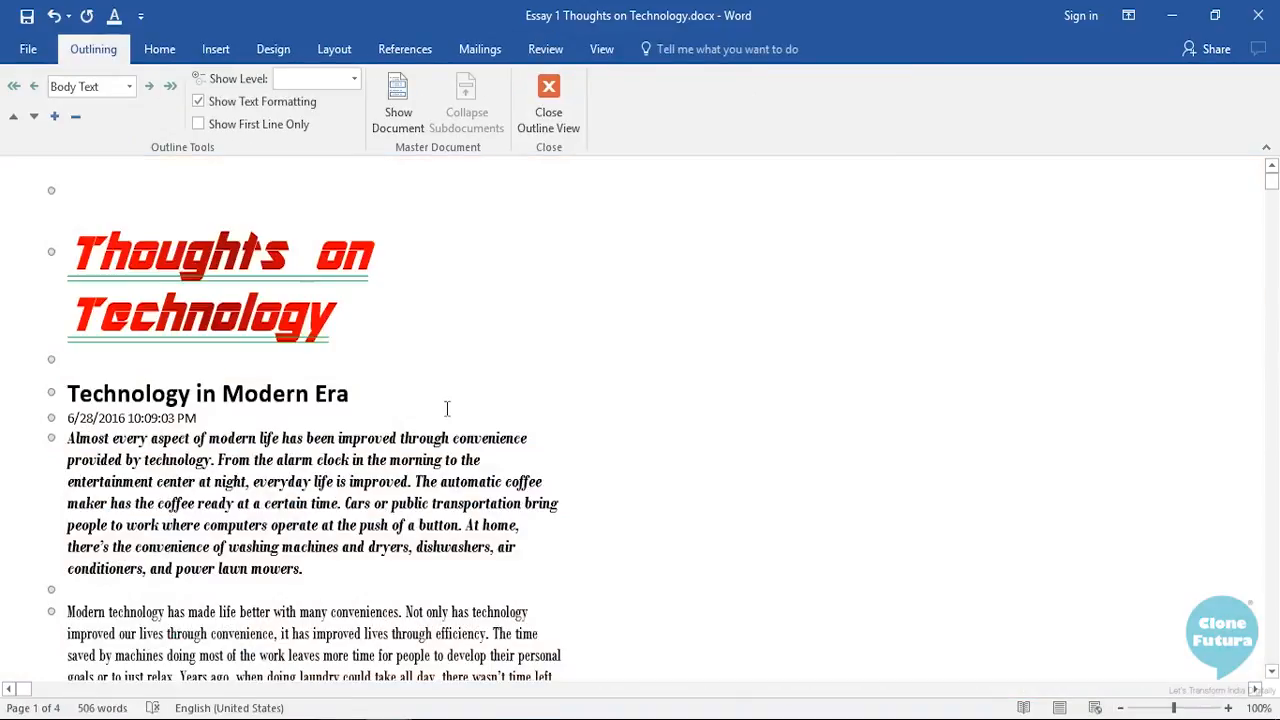
pyautogui.click(68, 200)
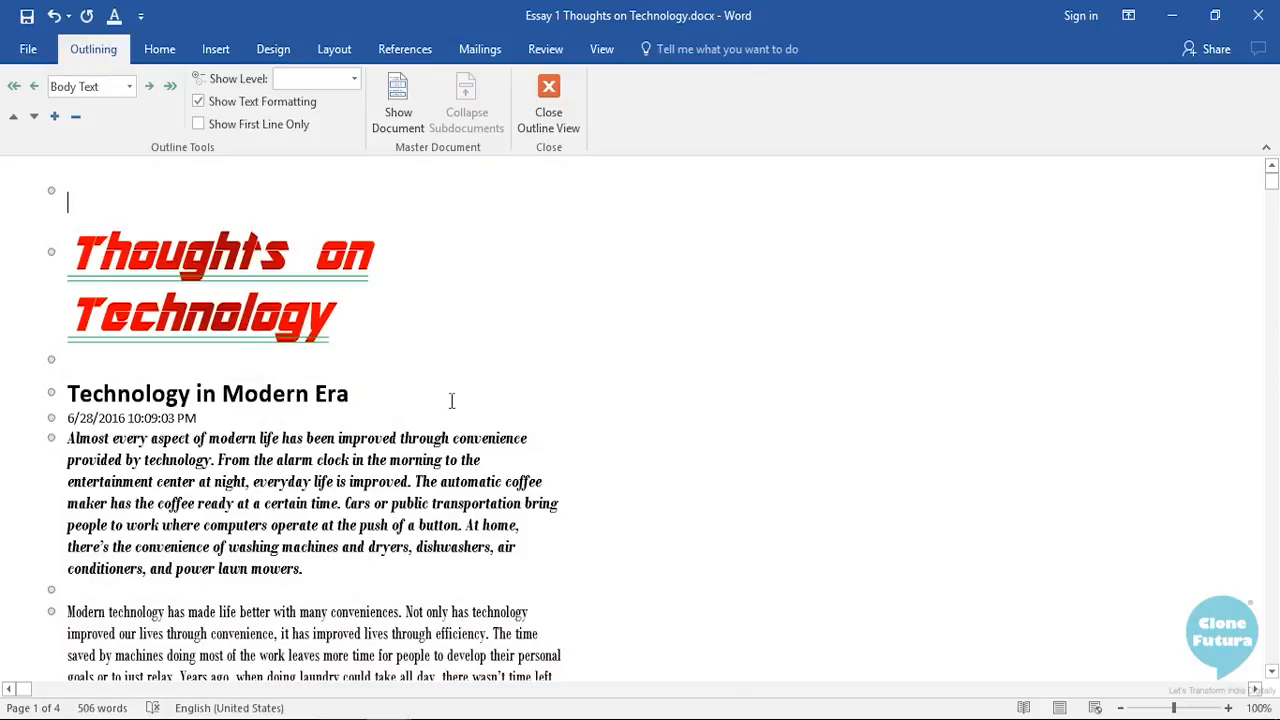
pyautogui.scroll(-3)
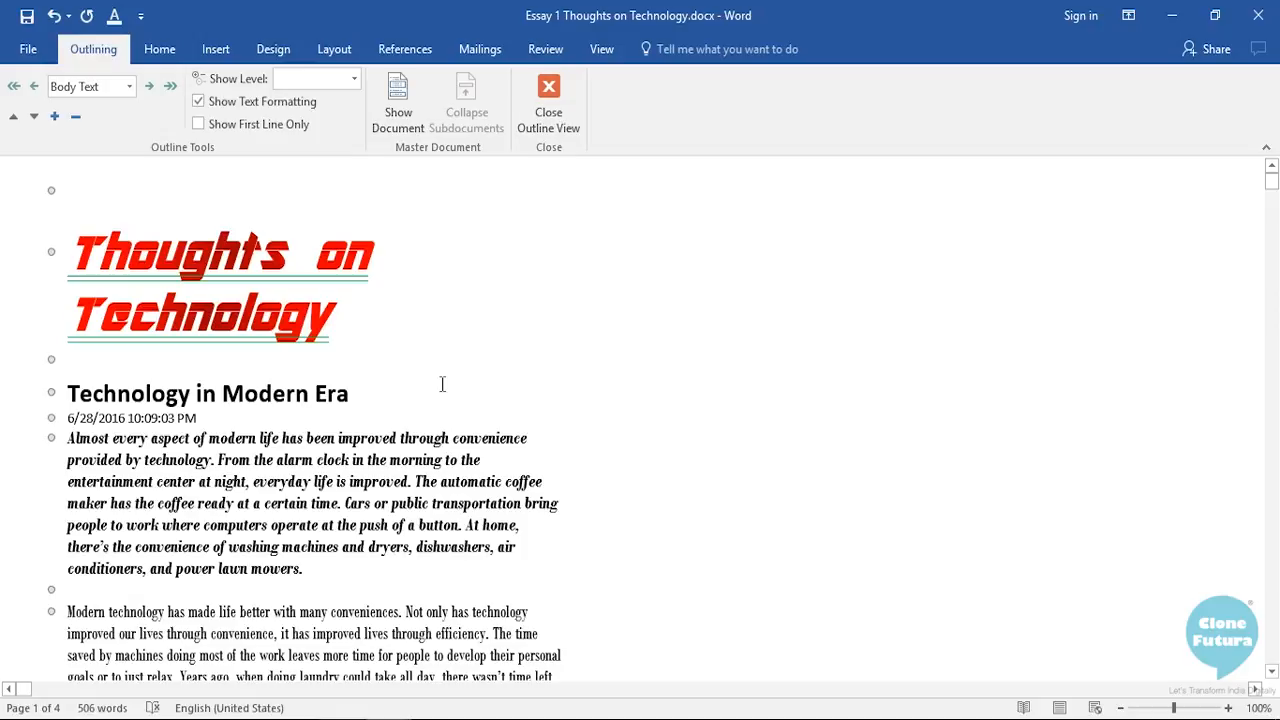
pyautogui.scroll(-3)
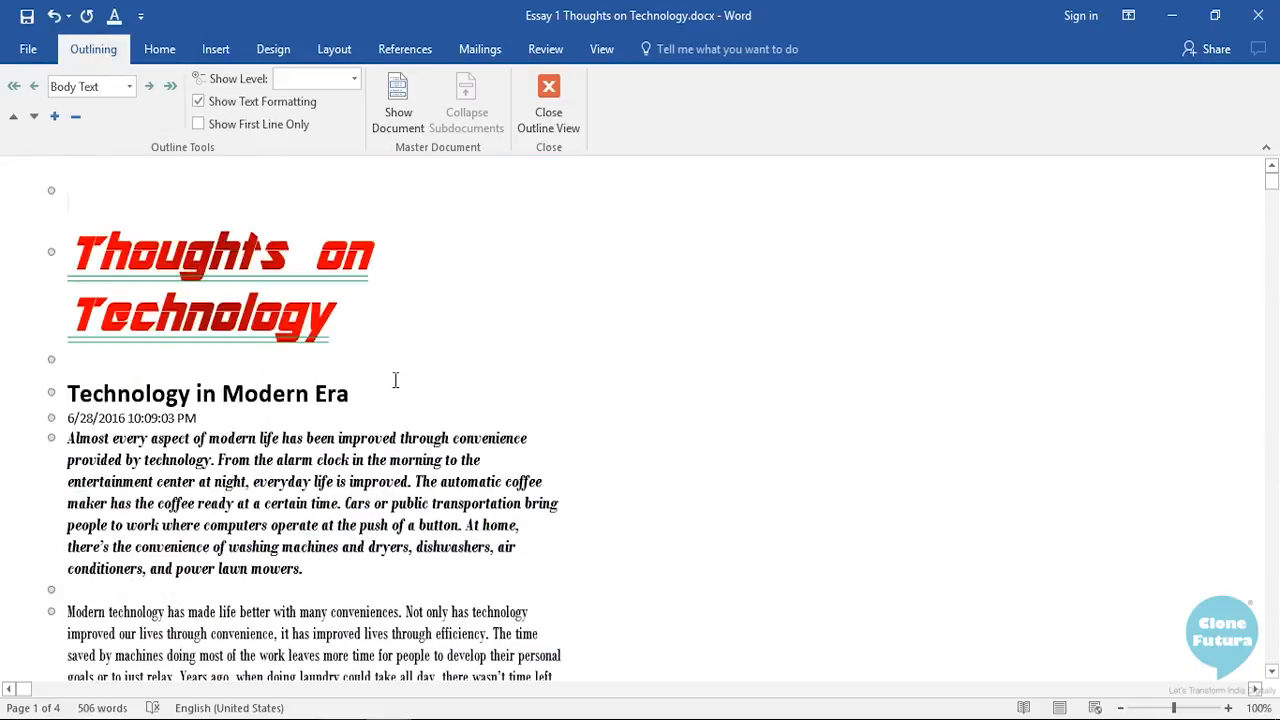
pyautogui.moveTo(532, 372)
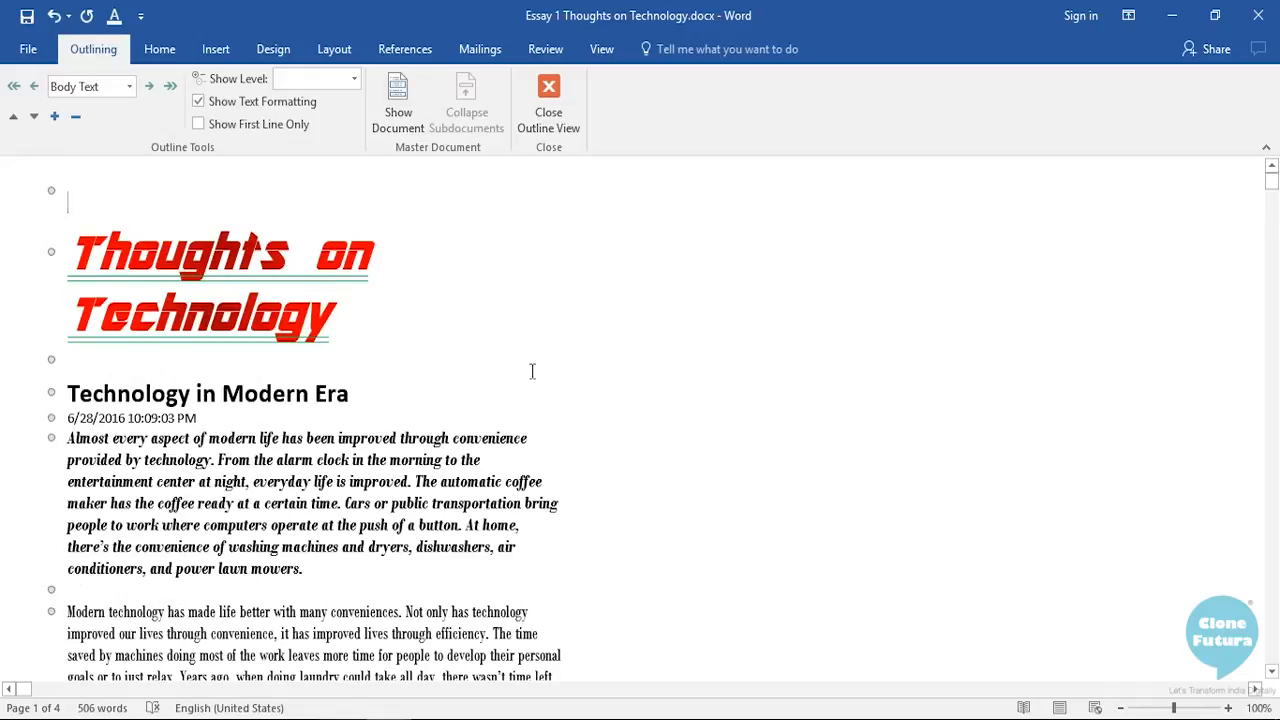
pyautogui.moveTo(548, 100)
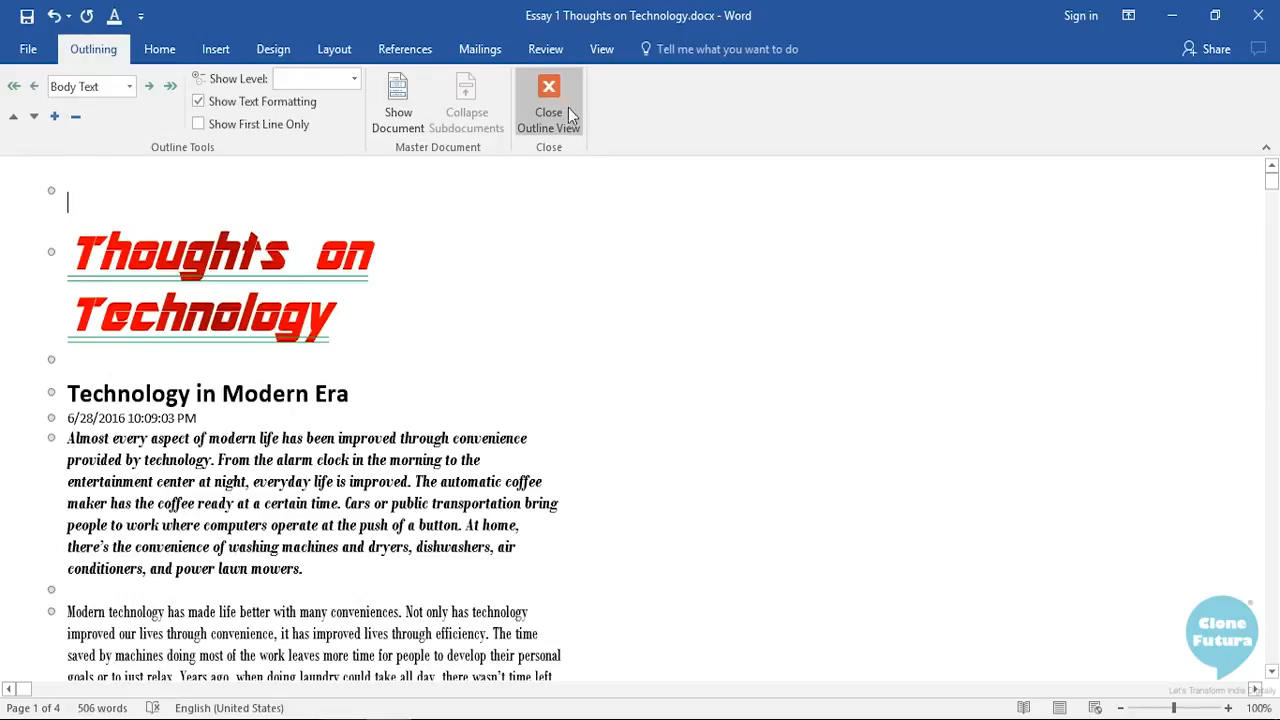
# - Close Outline view and return the essay to Print Layout
pyautogui.click(548, 88)
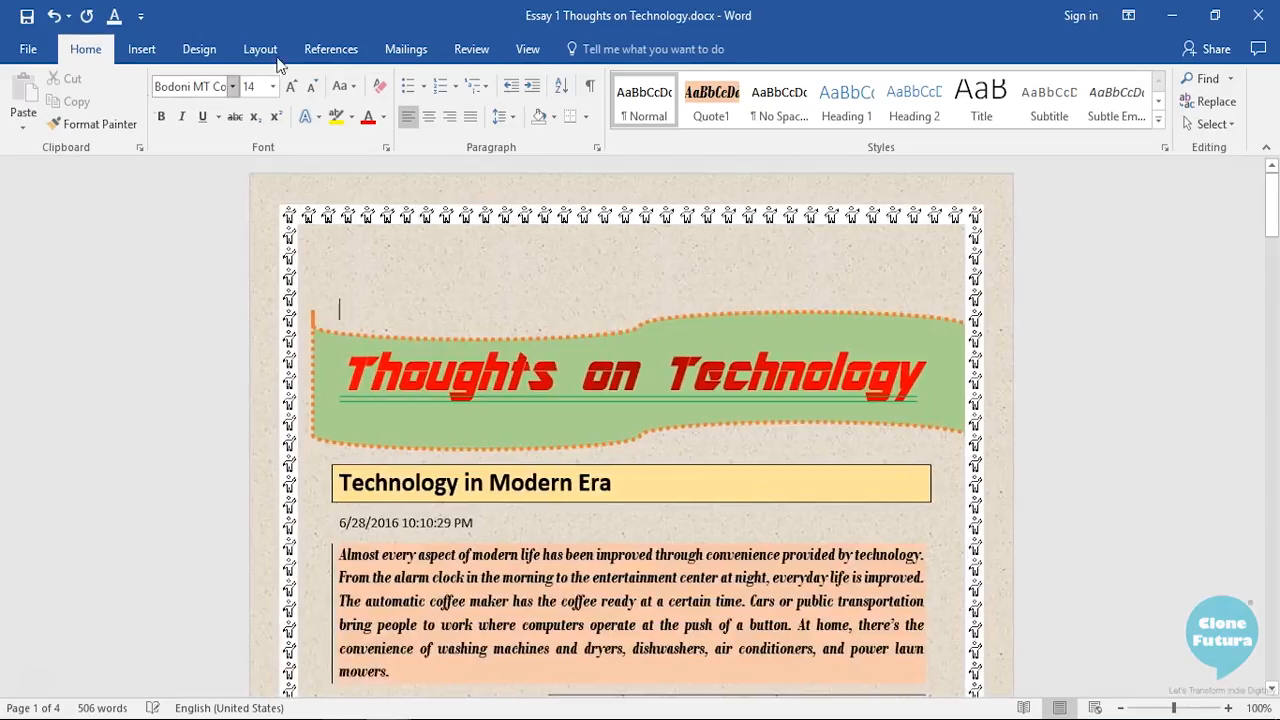
# - Switch the essay to Draft view from the View ribbon and scroll through it
pyautogui.click(528, 48)
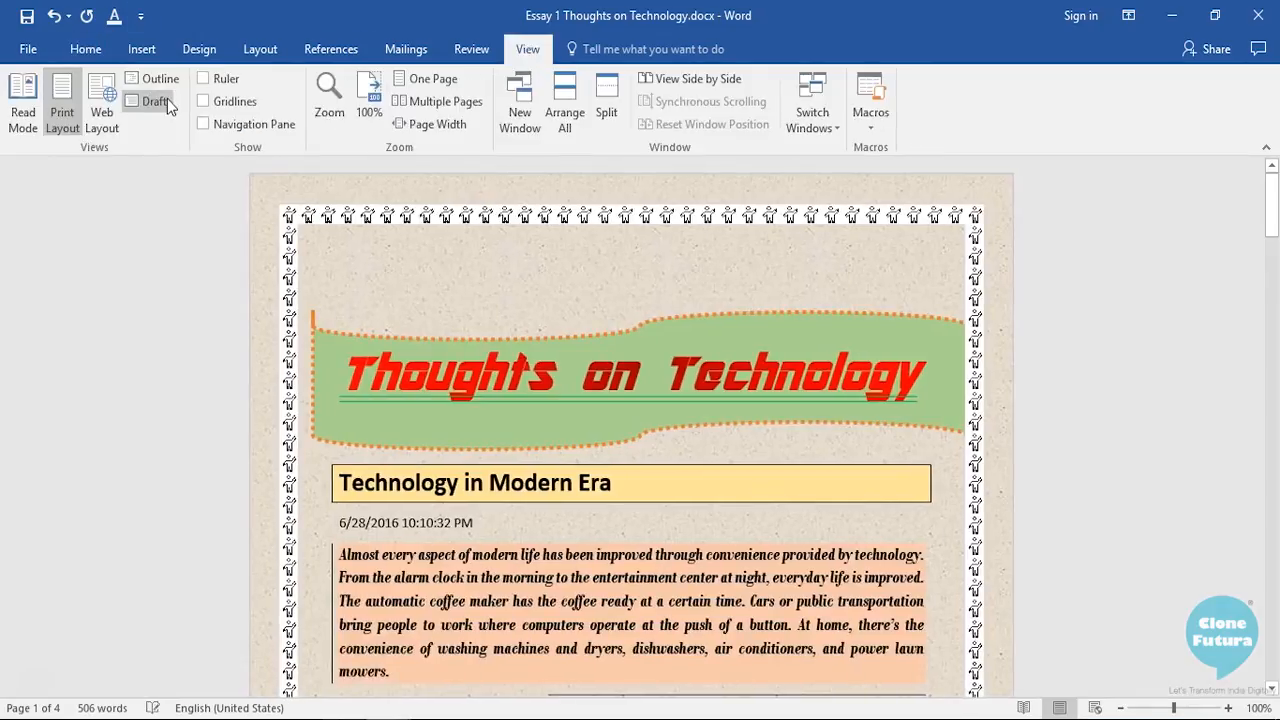
pyautogui.click(156, 100)
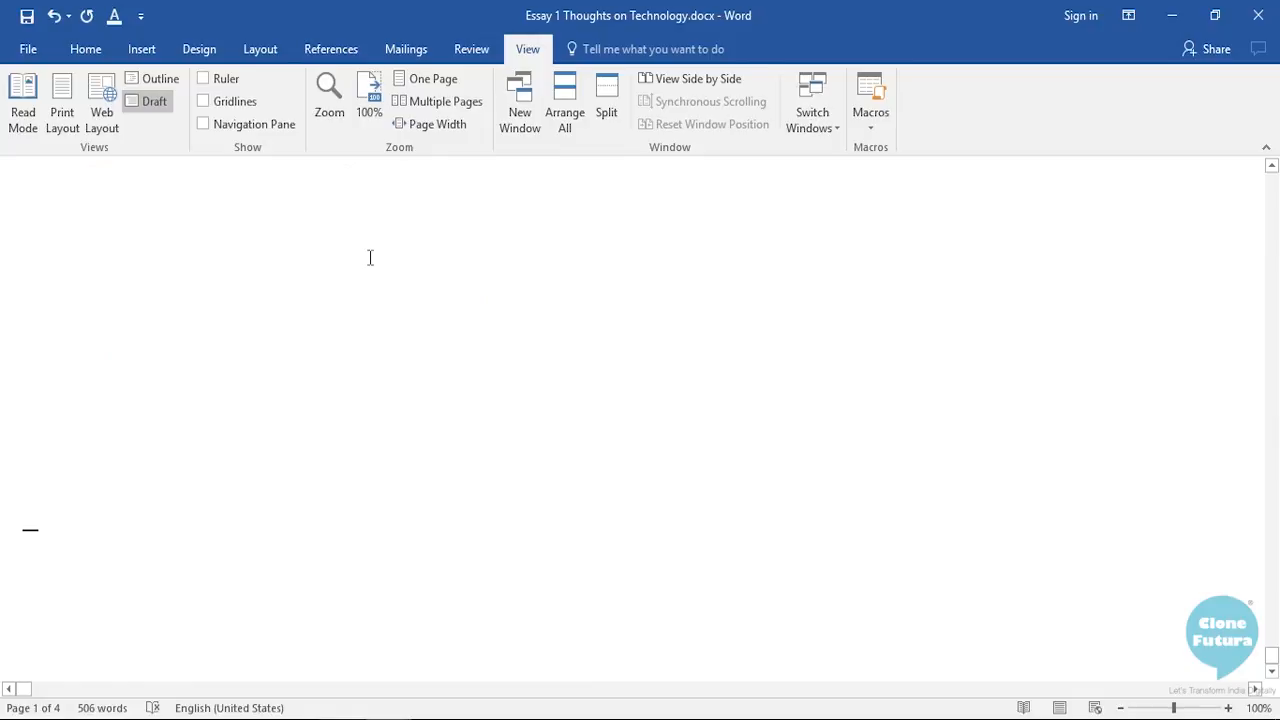
pyautogui.scroll(-3)
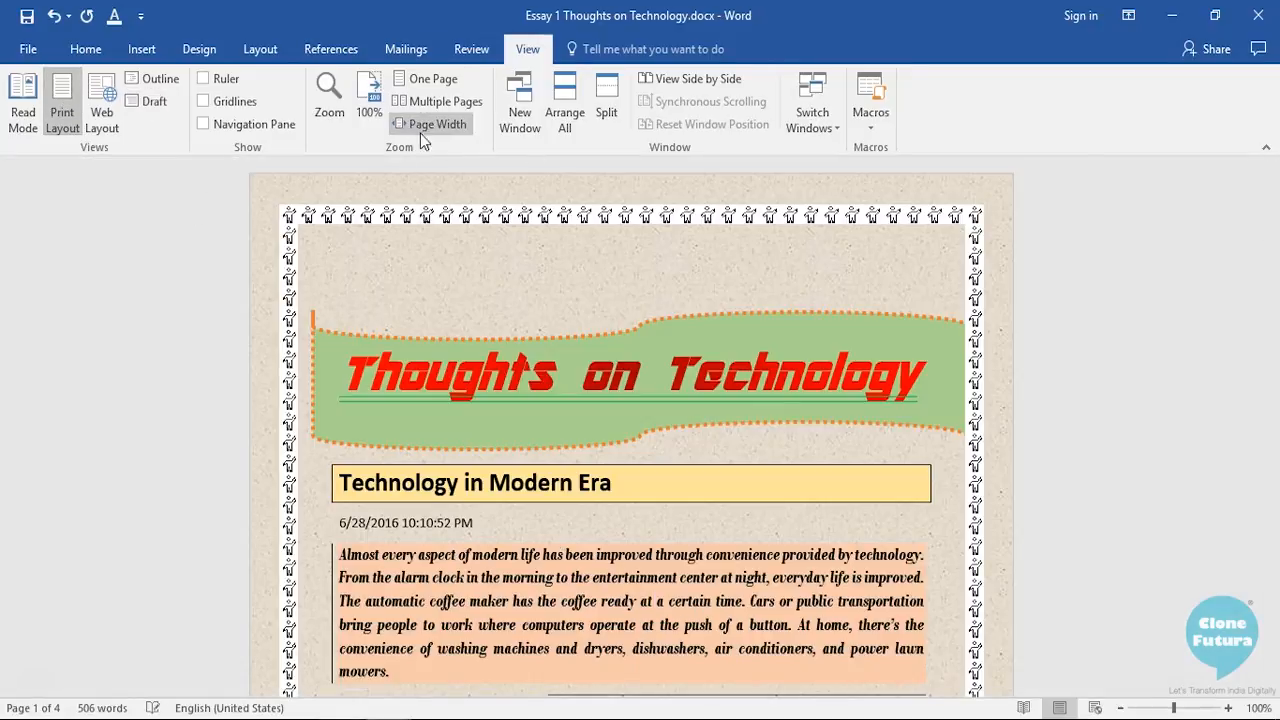
pyautogui.moveTo(368, 96)
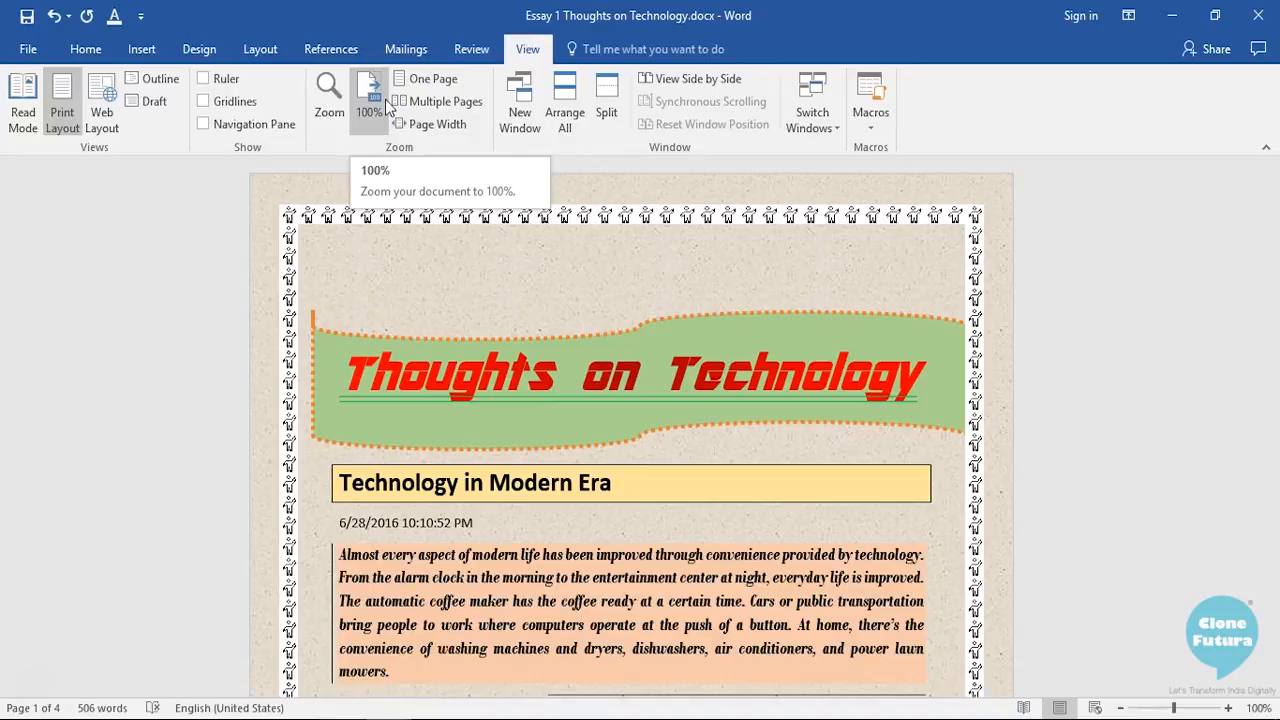
pyautogui.moveTo(420, 80)
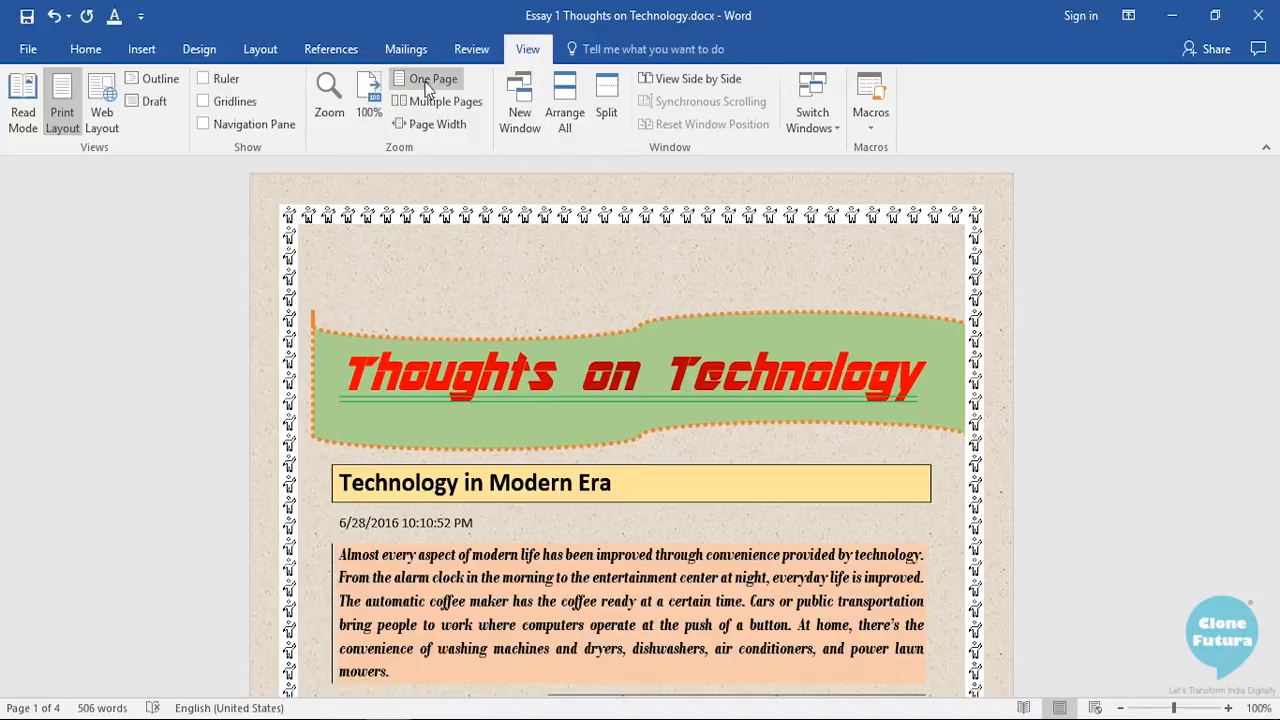
# - Zoom out to One Page and scroll through the essay page by page
pyautogui.click(420, 78)
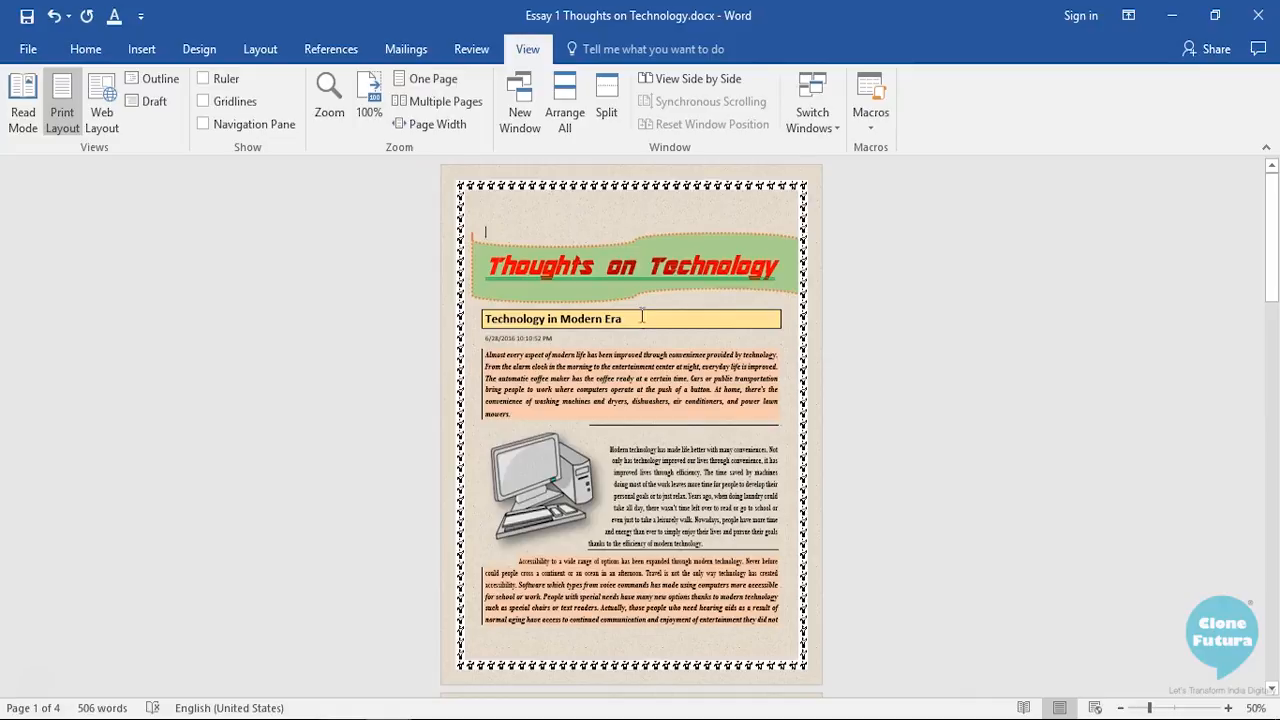
pyautogui.scroll(-3)
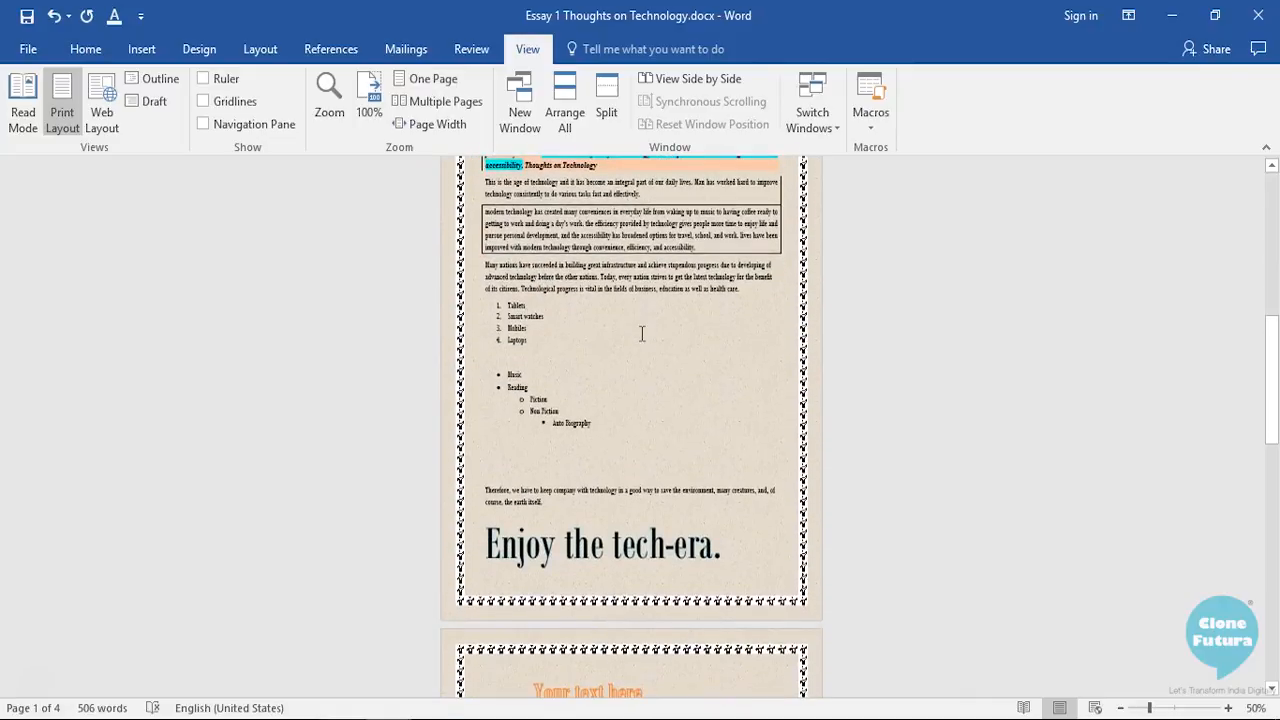
pyautogui.scroll(-3)
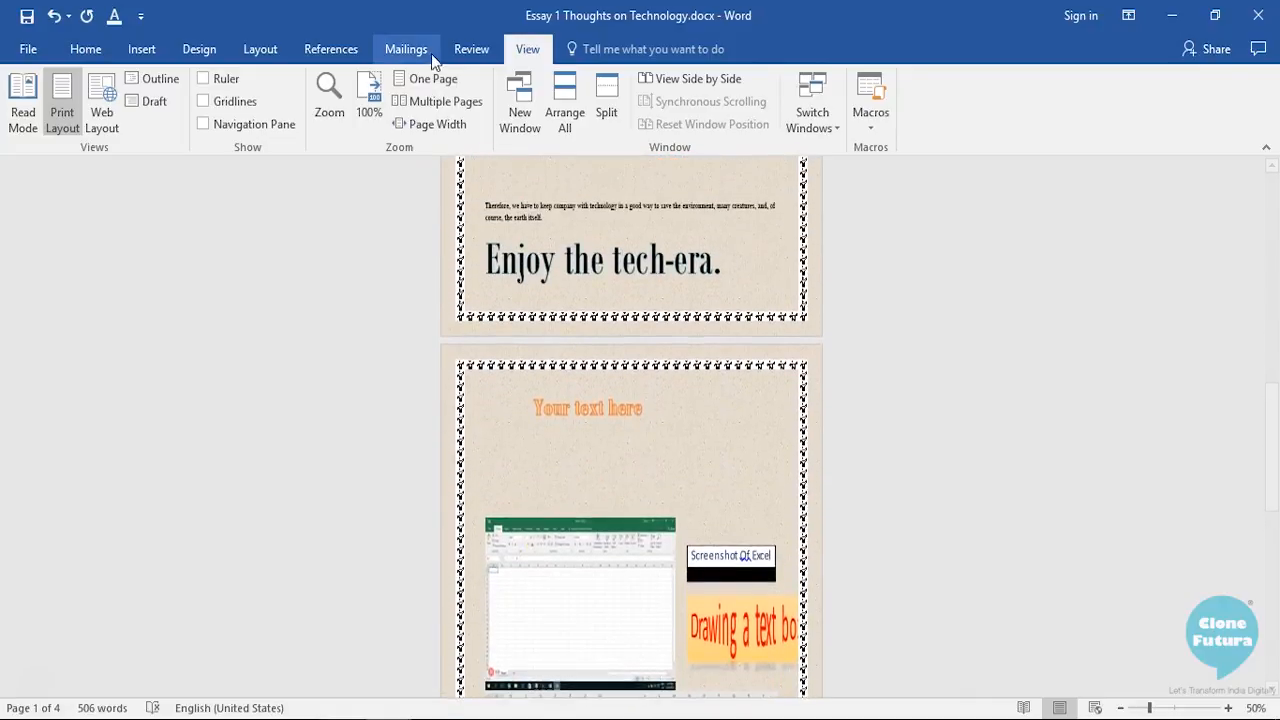
pyautogui.scroll(-3)
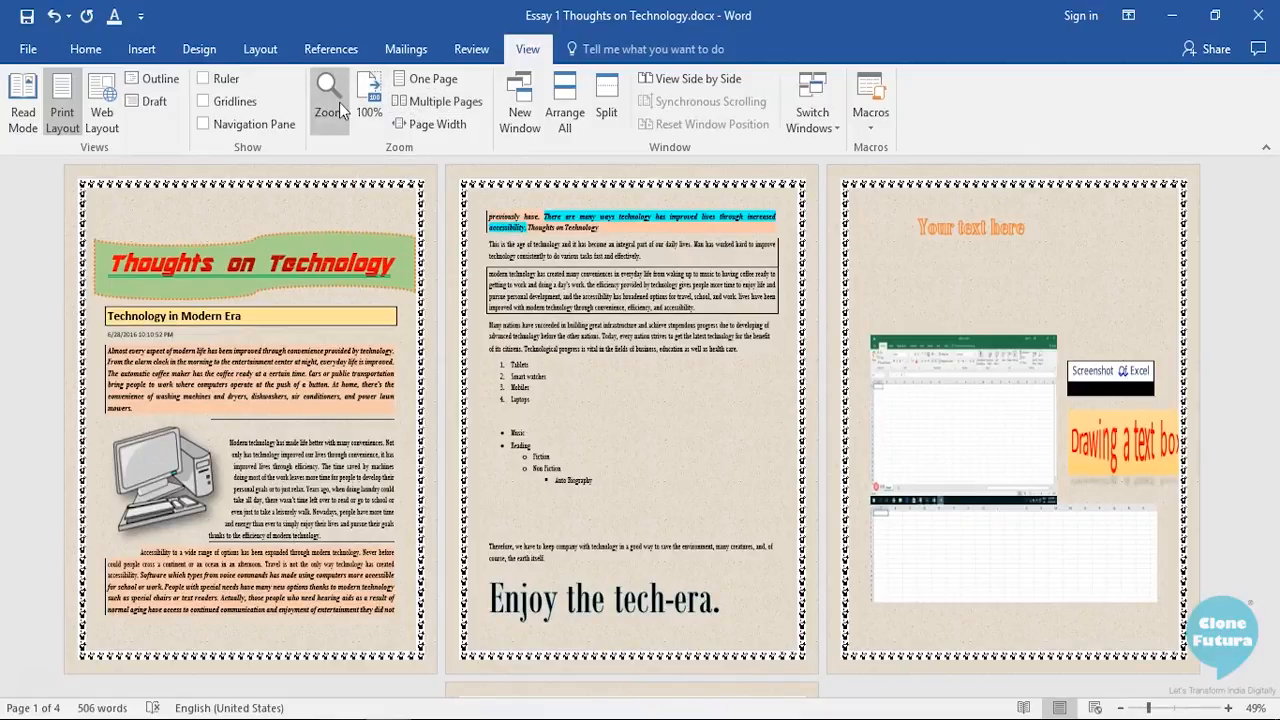
# - In the Zoom dialog preview 200%, 75%, Page width and Whole page, confirming 200%
pyautogui.click(326, 88)
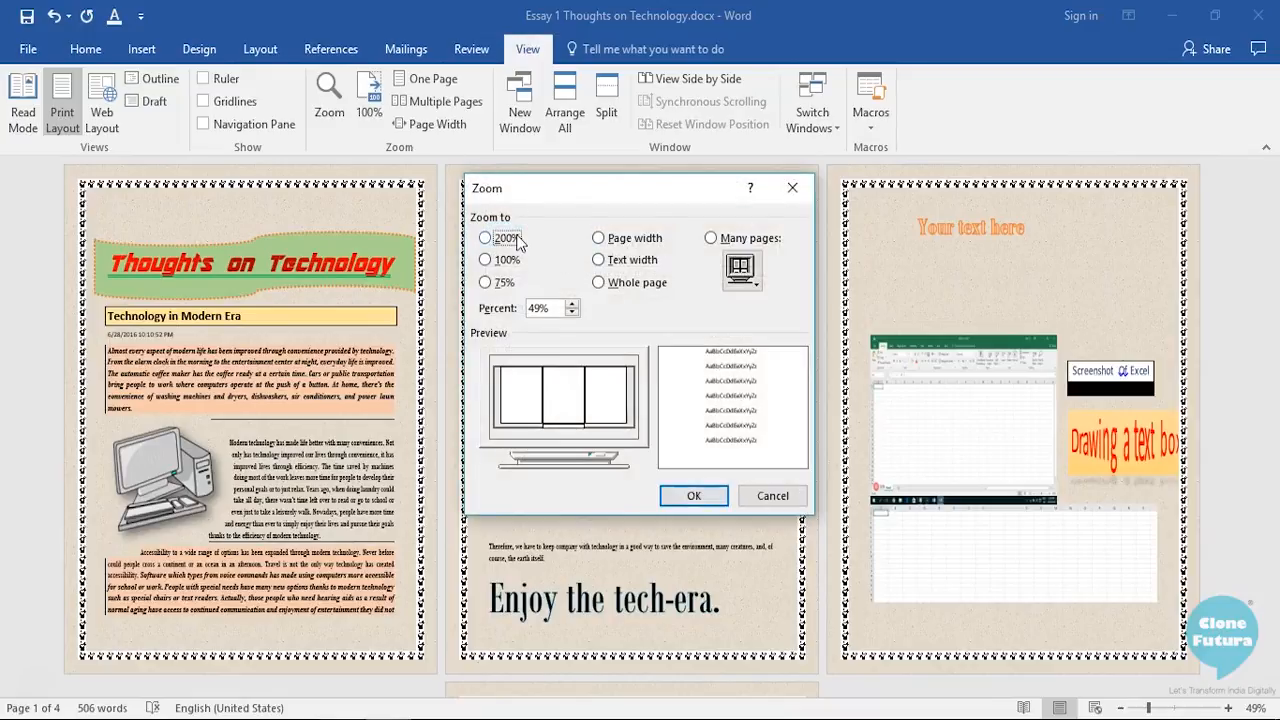
pyautogui.click(488, 238)
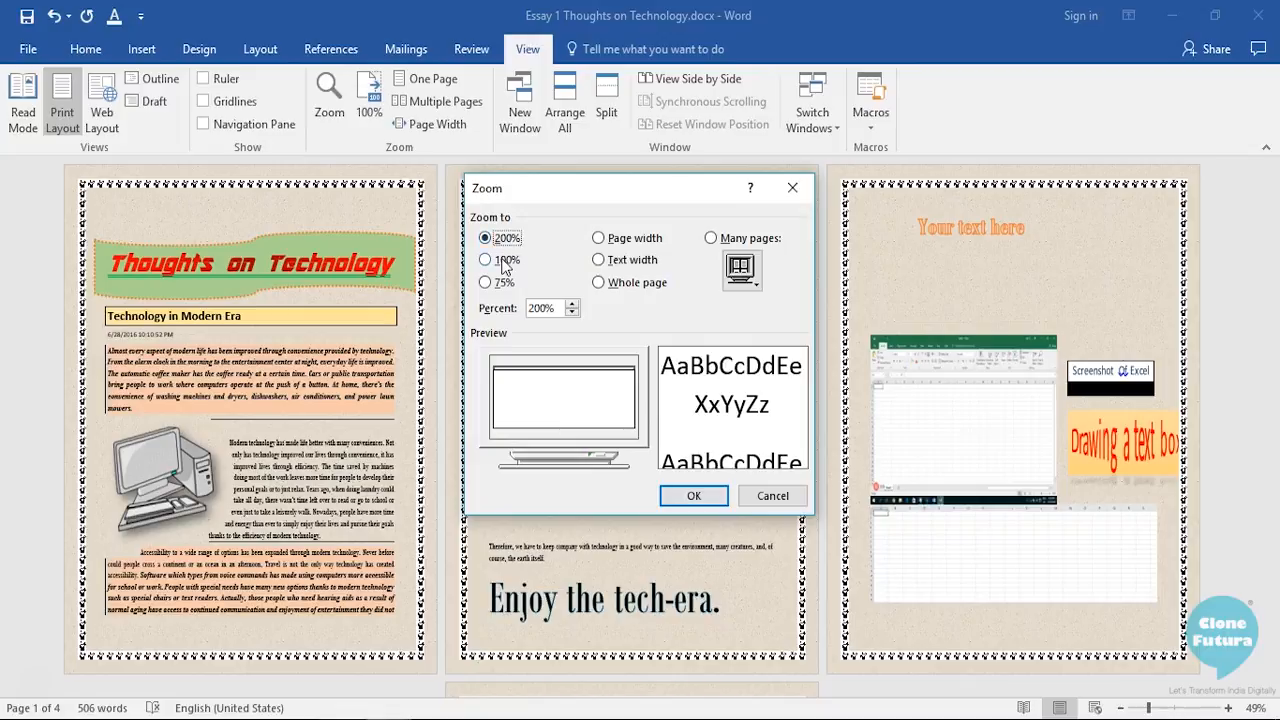
pyautogui.click(488, 260)
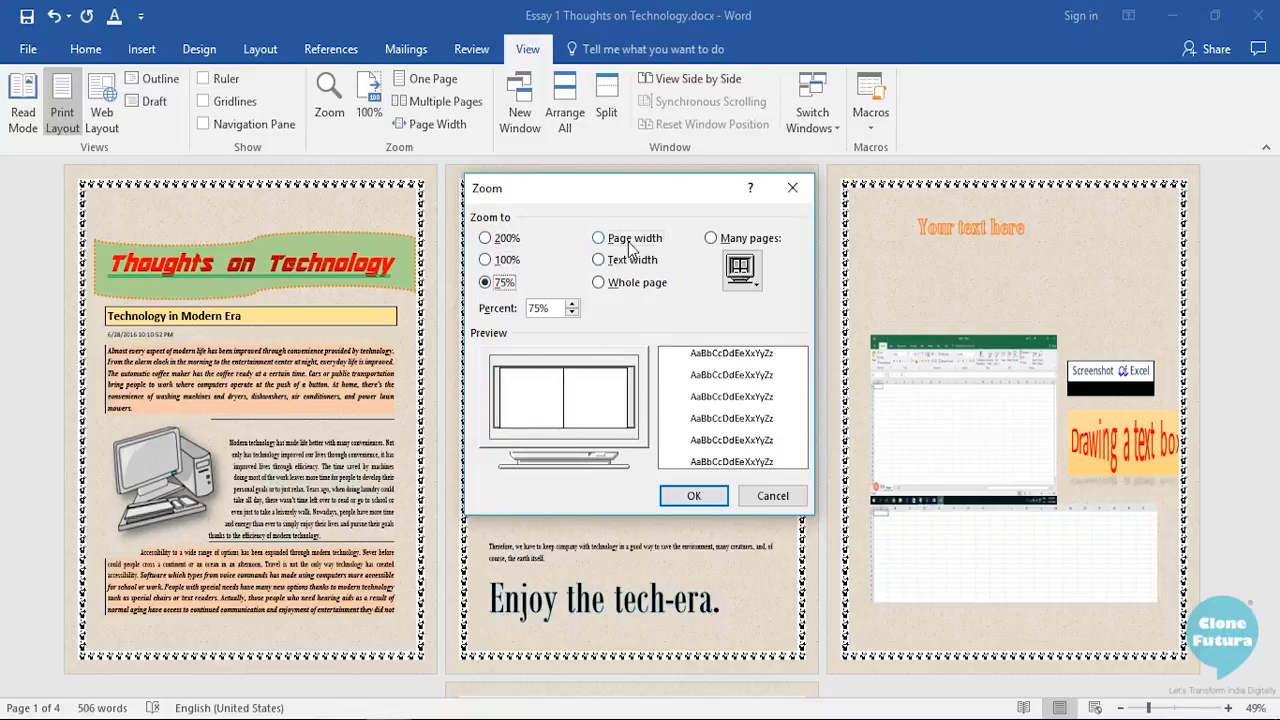
pyautogui.click(598, 238)
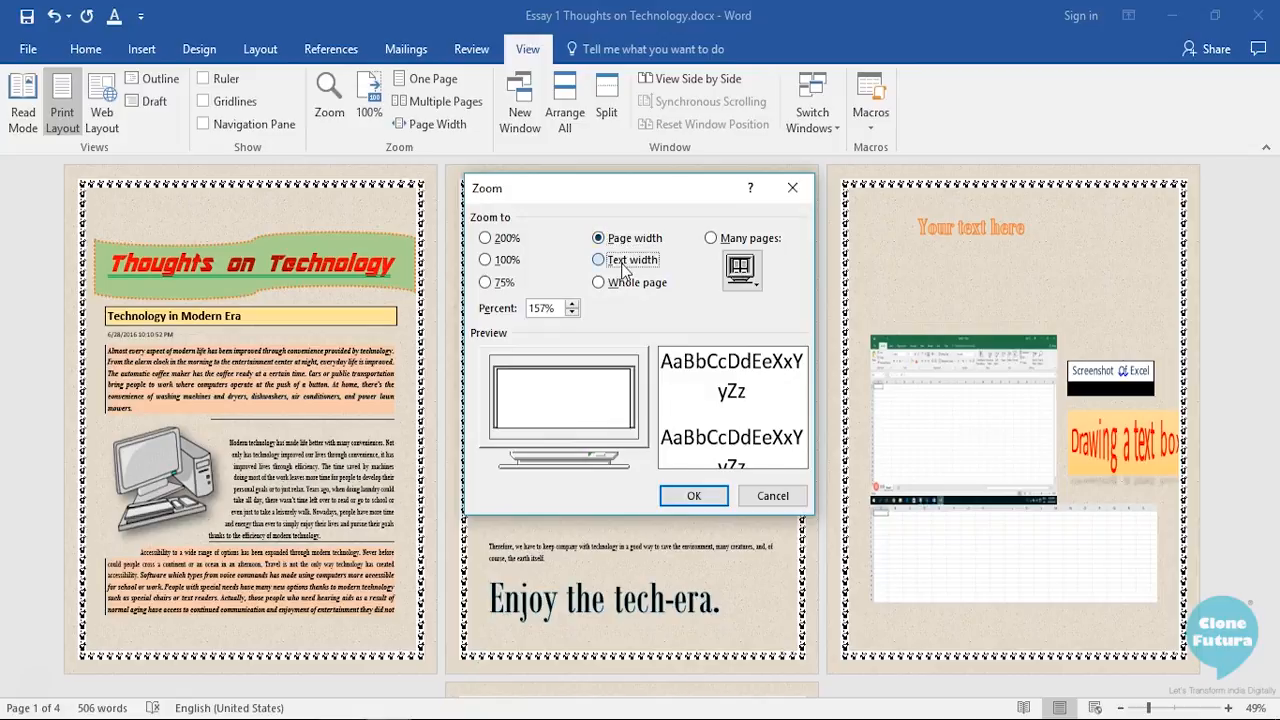
pyautogui.click(598, 282)
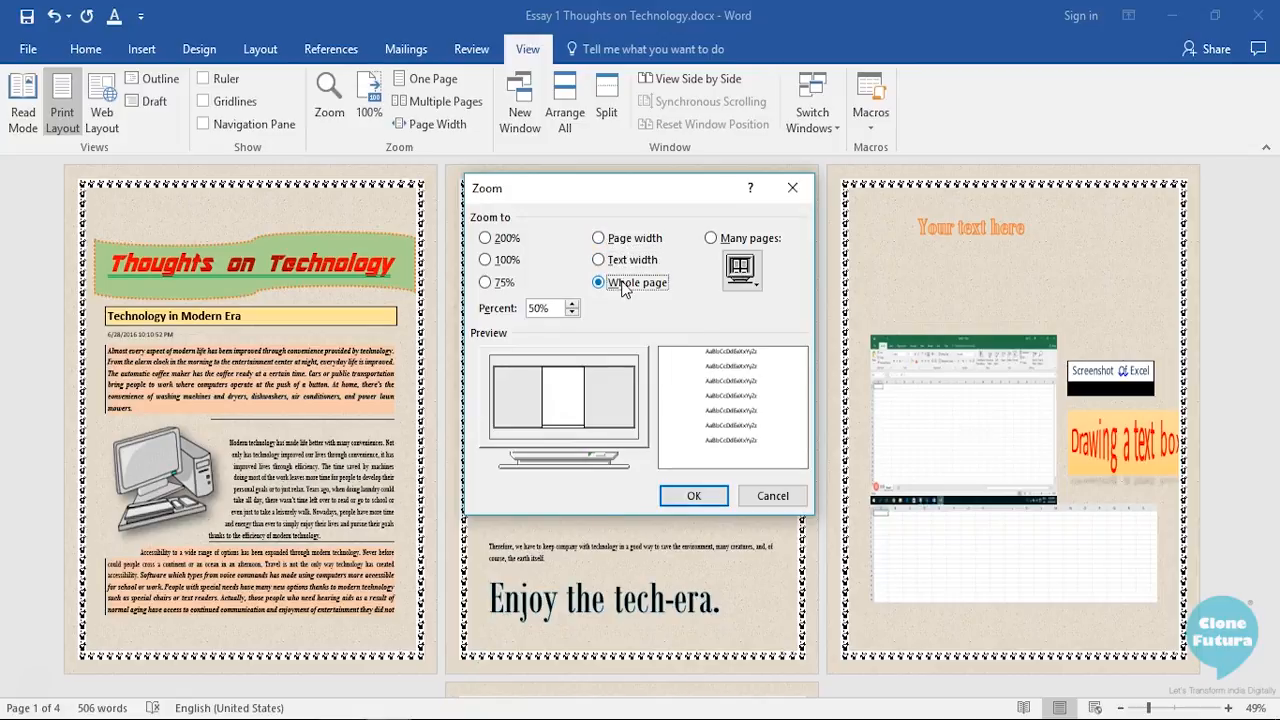
pyautogui.click(712, 236)
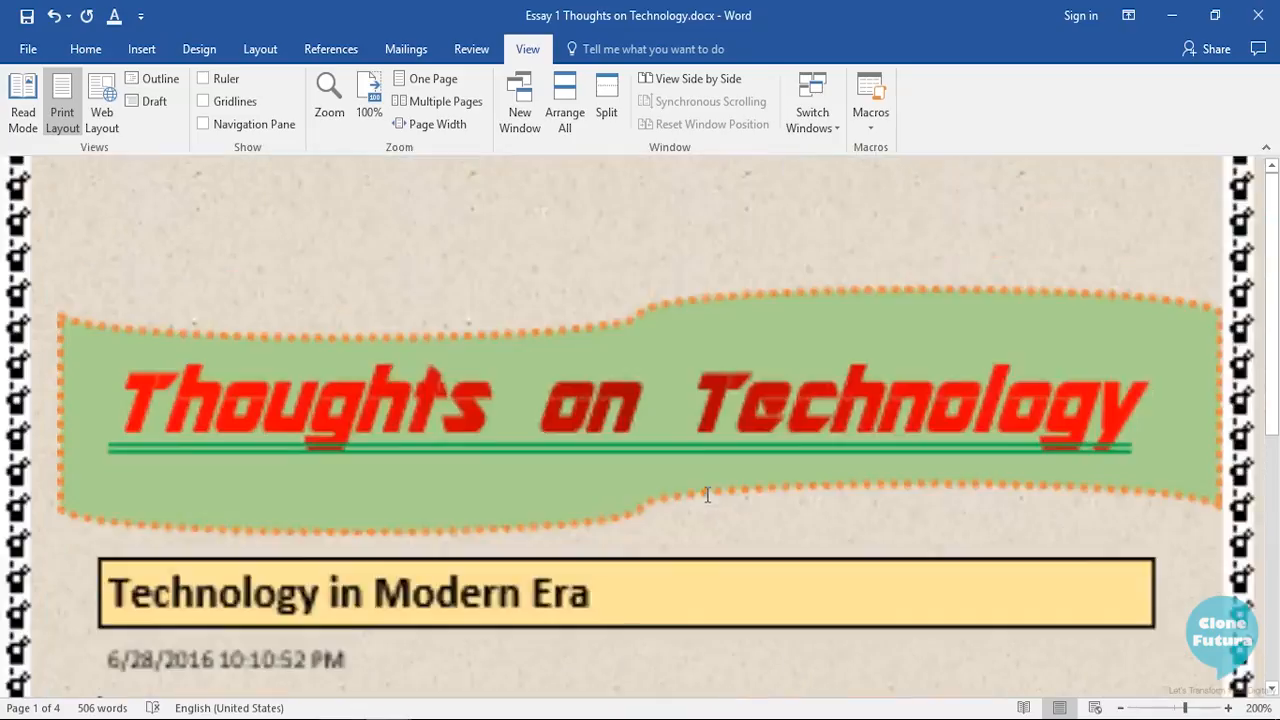
# - Scroll the 200% view, then reset the essay to 100% magnification
pyautogui.scroll(-3)
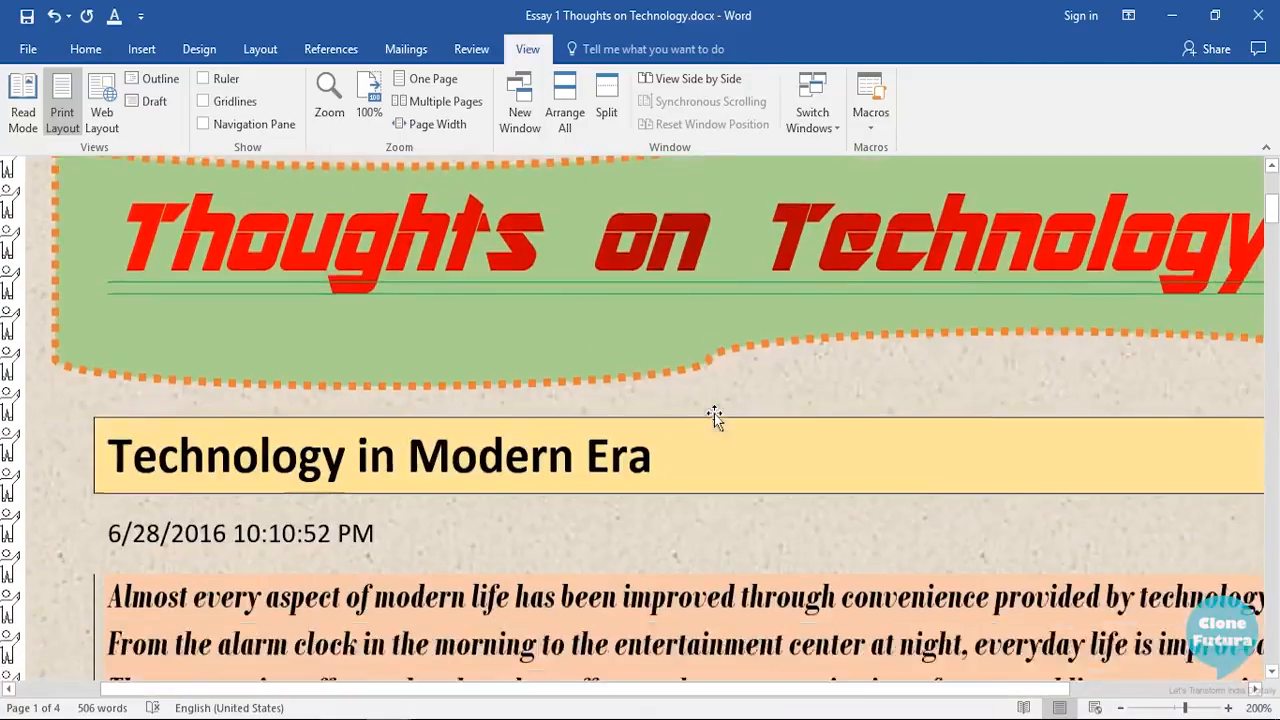
pyautogui.scroll(3)
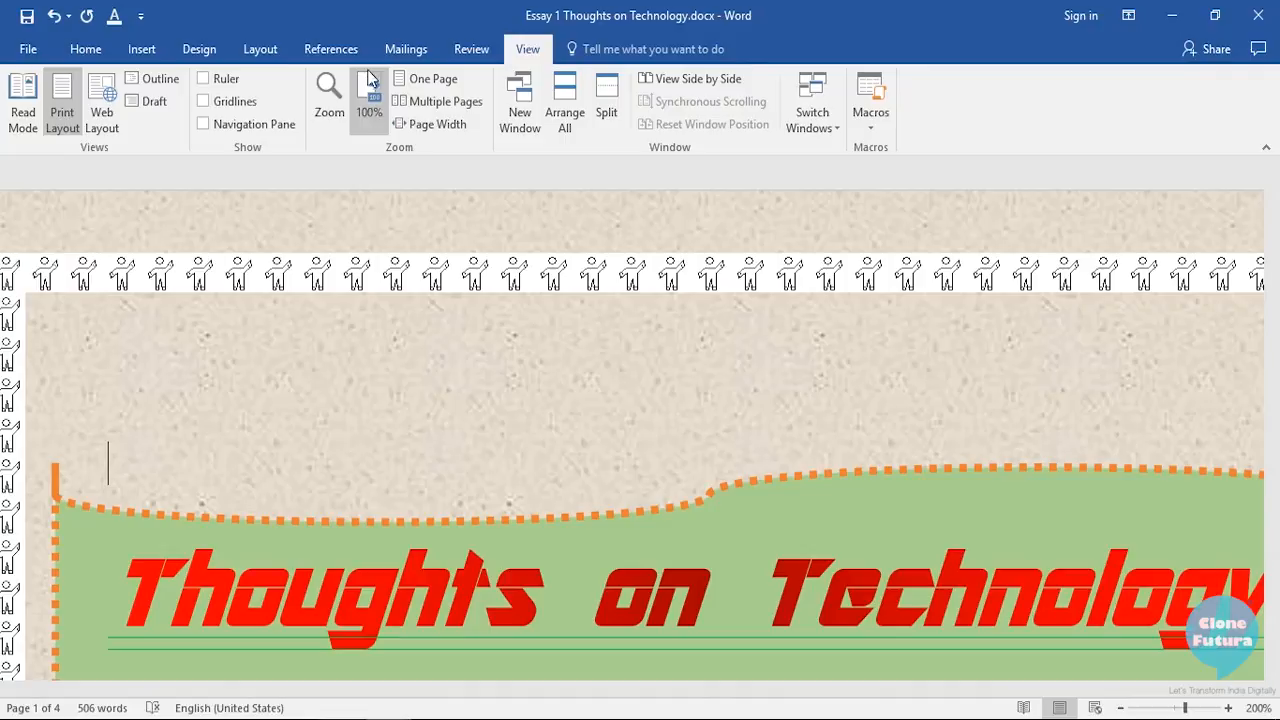
pyautogui.moveTo(372, 96)
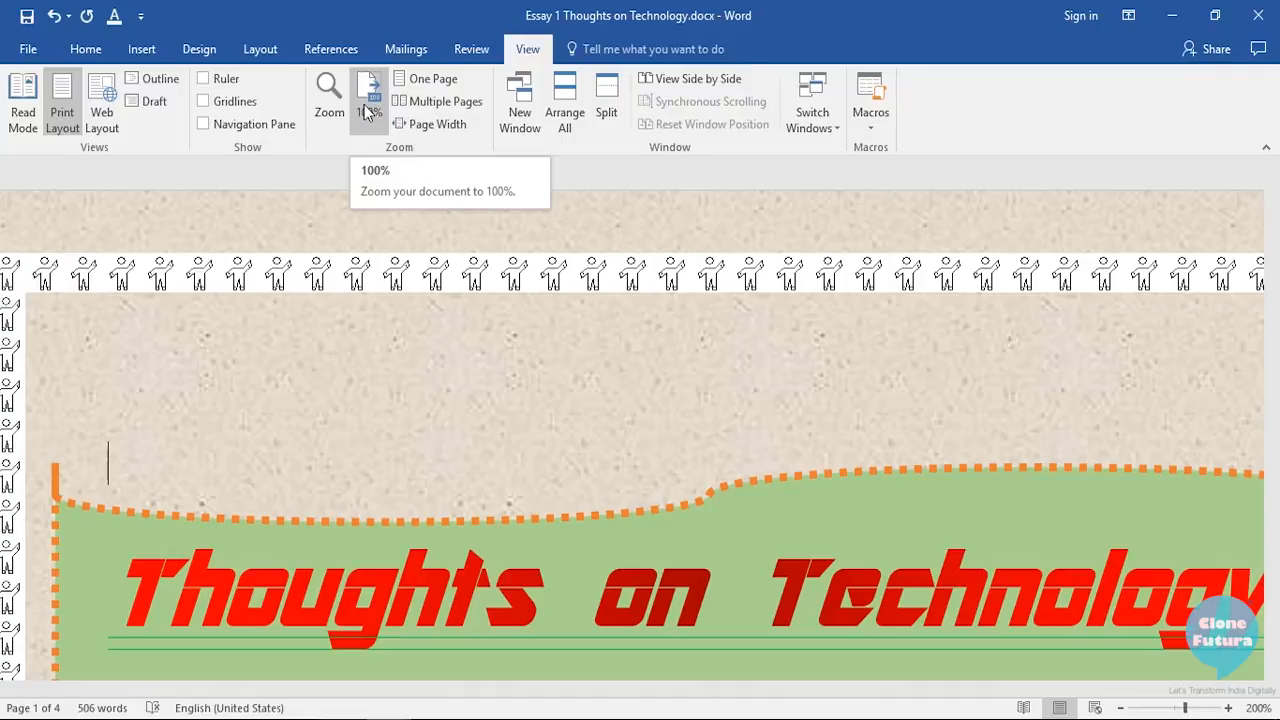
pyautogui.click(368, 90)
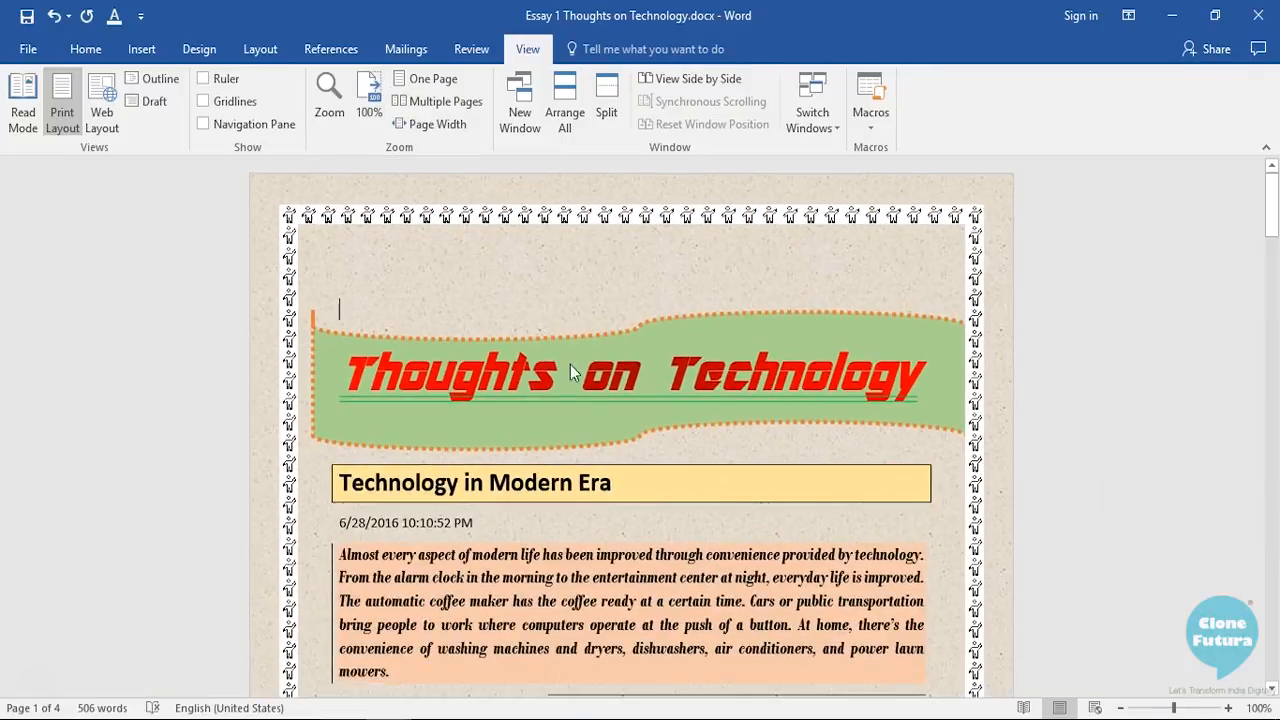
pyautogui.scroll(-3)
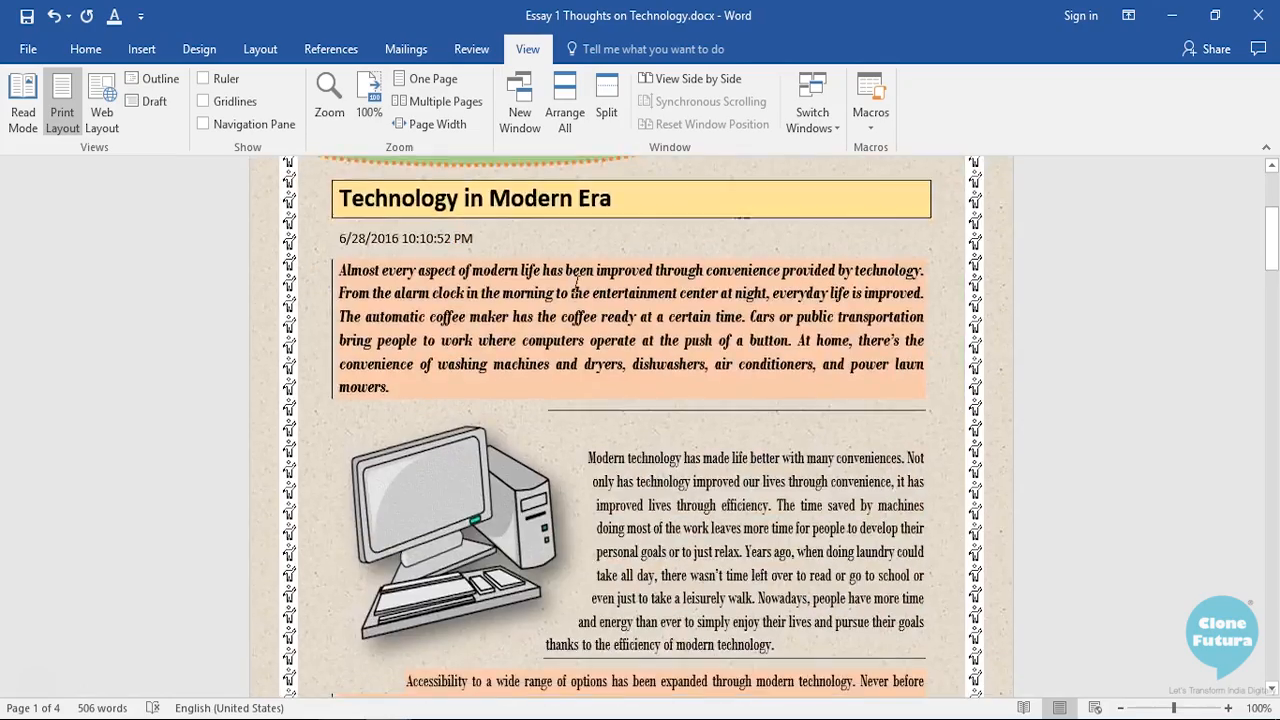